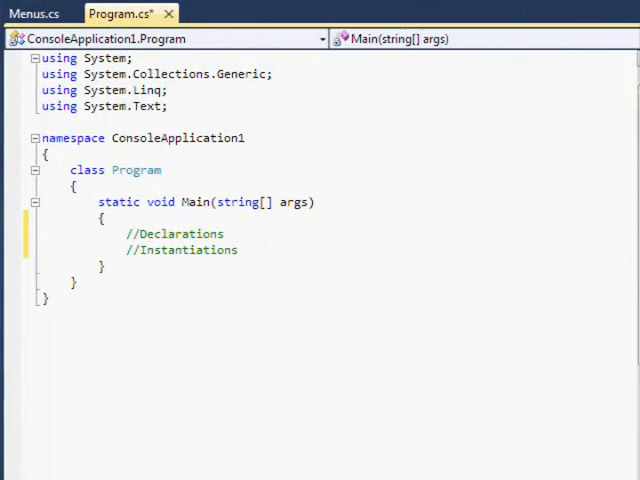
# Step: Add the menuOptionNum field and a showMenu method switching on menuNumber
pyautogui.click(36, 12)
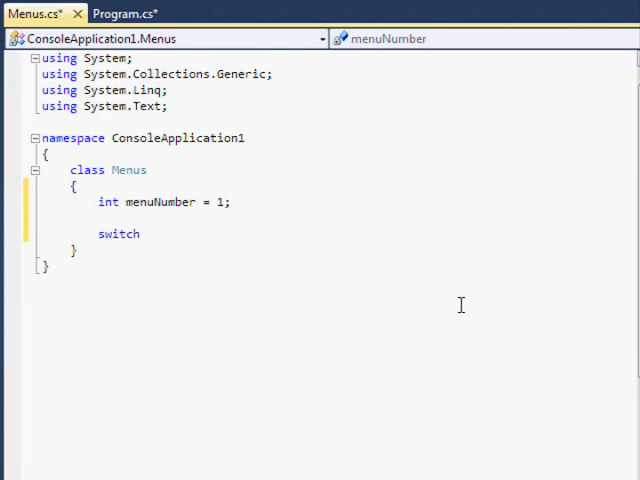
pyautogui.press('BackSpace')
pyautogui.write('public void')
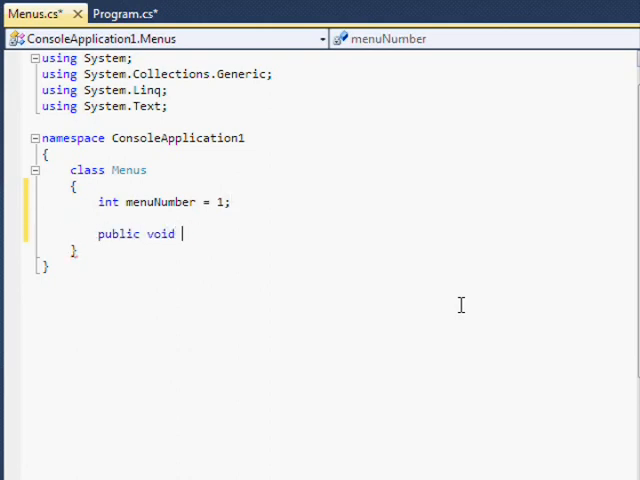
pyautogui.write('showMenu()')
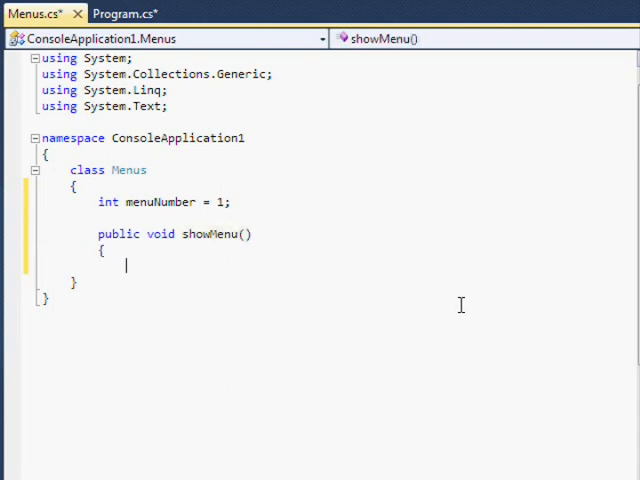
pyautogui.write('switch (menuNumber)')
pyautogui.write('//if Continue is not available,')
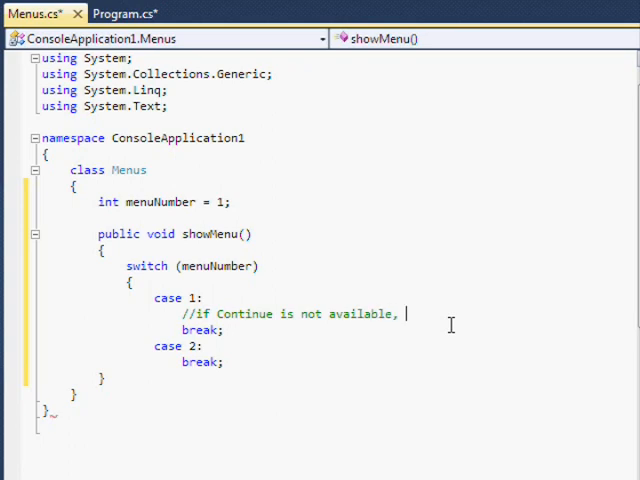
# Step: Comment case 1 as Build new World and case 2 as Continue if available
pyautogui.write(': Build new World')
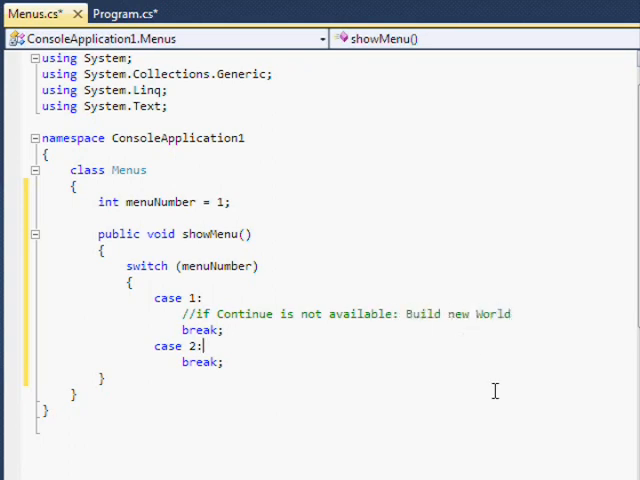
pyautogui.write('//if Continue is available: Contin')
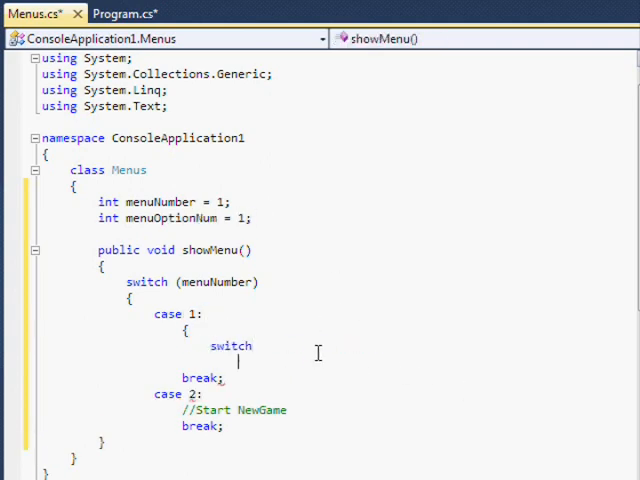
# Step: Label case 1 Title Menu with an inner menuOptionNum switch that draws the title screen
pyautogui.write('(menuOptionNum')
pyautogui.write('//Draw')
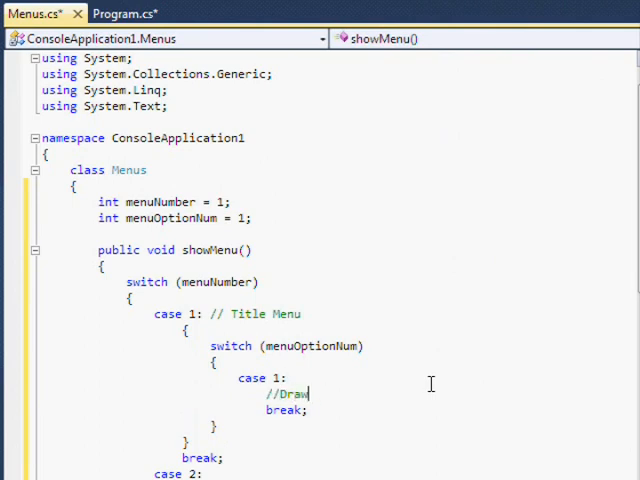
pyautogui.write('Title Screen')
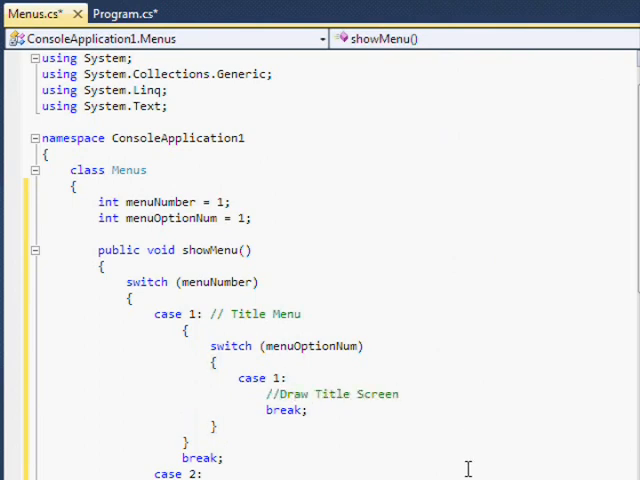
pyautogui.scroll(-3)
pyautogui.write('c')
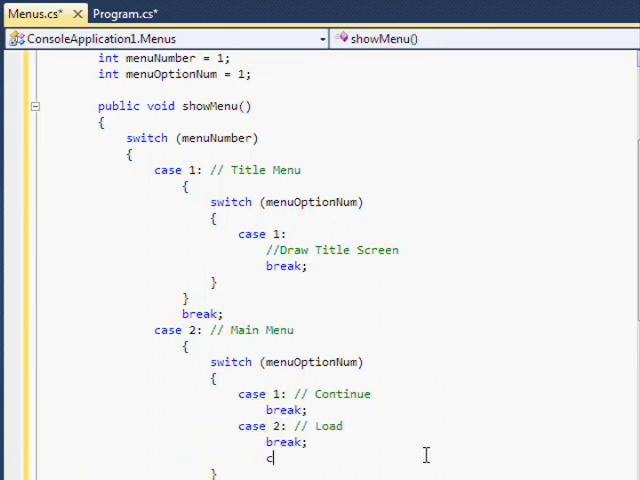
# Step: Give case 2 Main Menu an inner switch listing options Continue through Quit
pyautogui.write('ase 3: // Start New')
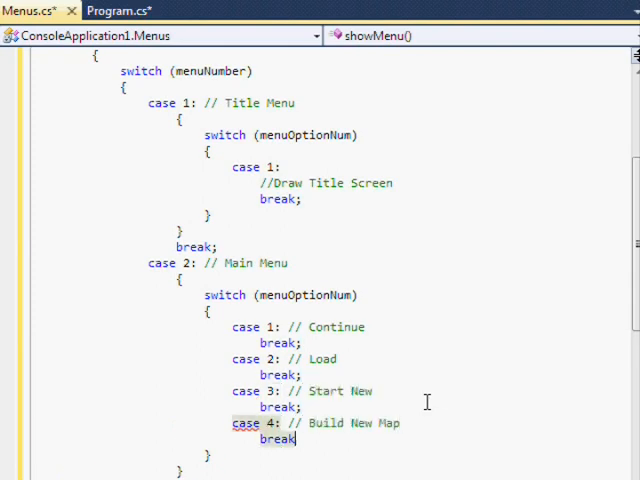
pyautogui.write('case 5: // Options')
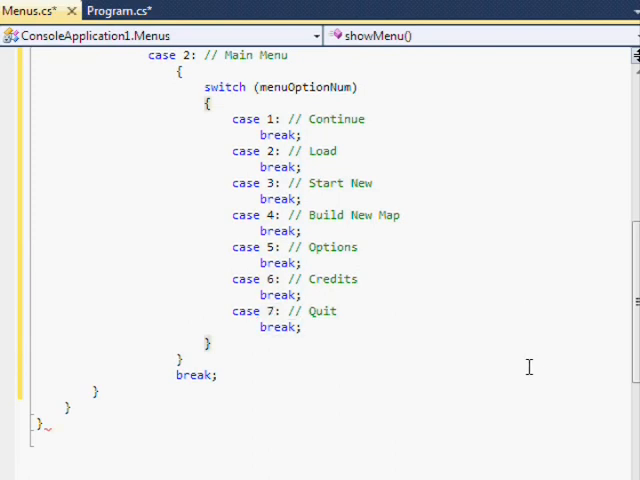
# Step: Add outer cases 3 New Map Parameters, 4 Option Menu and 5 Quit, Double Check
pyautogui.write('case 3: //')
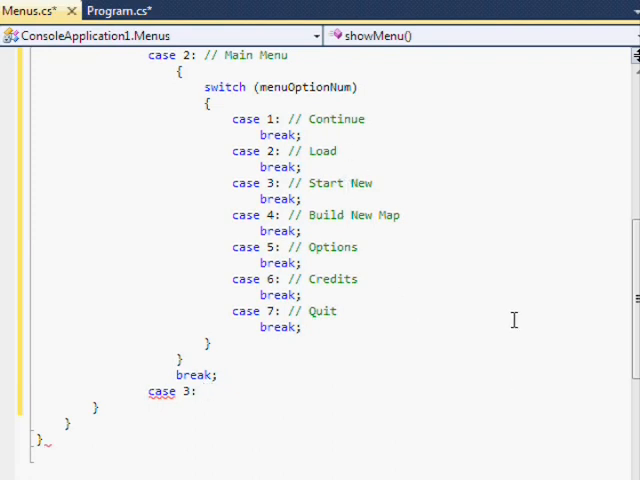
pyautogui.write('//')
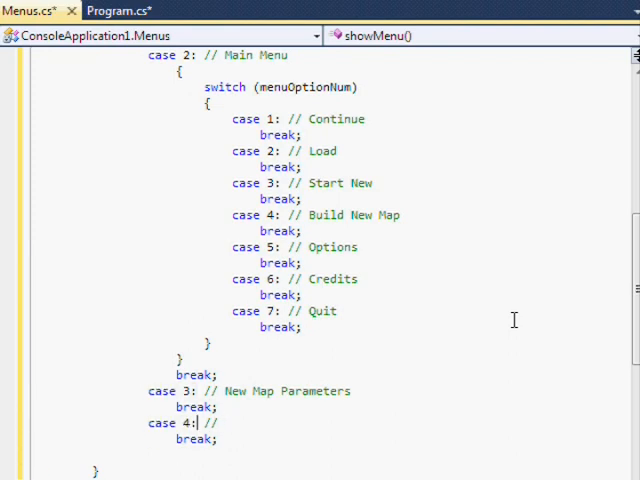
pyautogui.write('Option Menu')
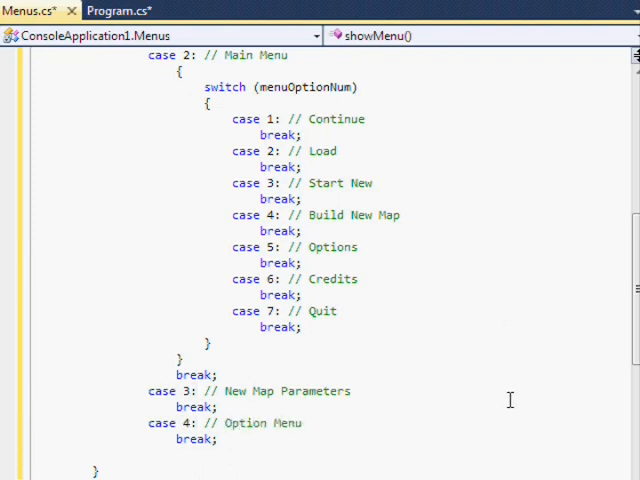
pyautogui.write('case 5: // Cred')
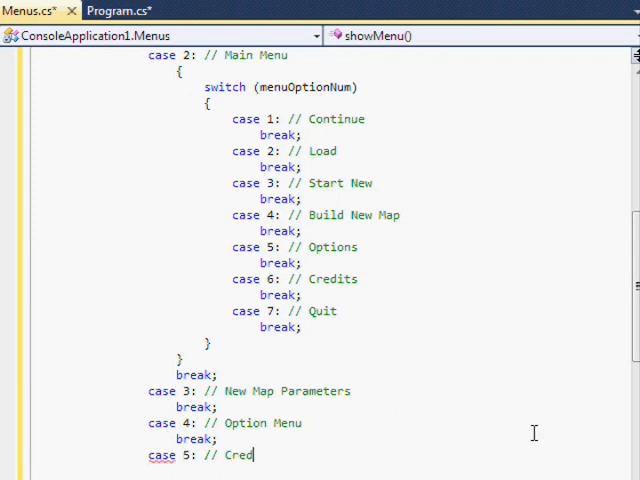
pyautogui.press('Backspace')
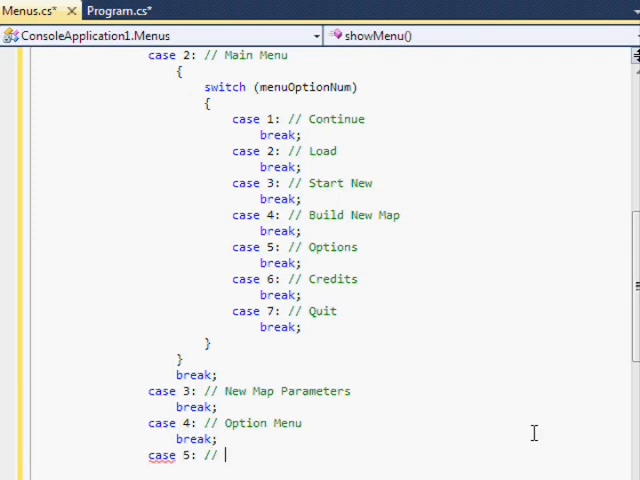
pyautogui.write('Quit, Double Check')
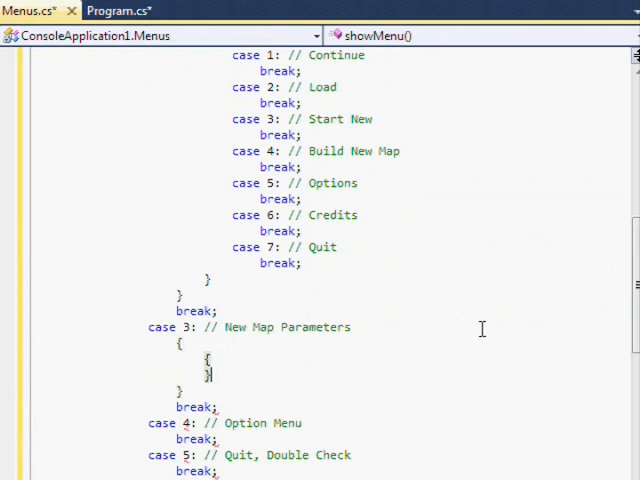
# Step: Fill New Map Parameters with an inner switch for Map Size and a second option
pyautogui.write('switch (menuOptionNum)')
pyautogui.write('case 1: // eh')
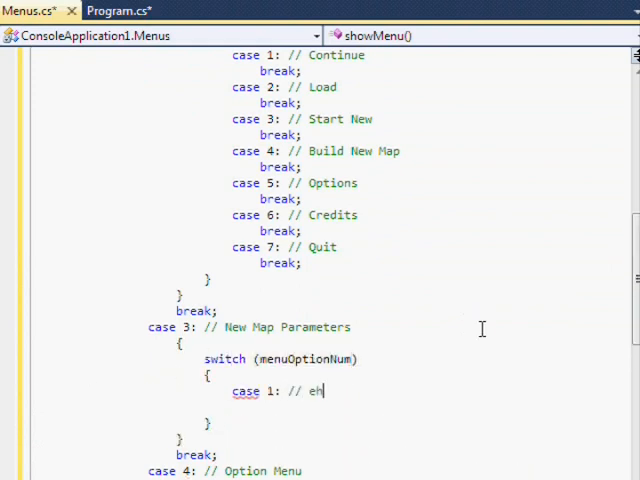
pyautogui.write('Map Siz')
pyautogui.write('break;')
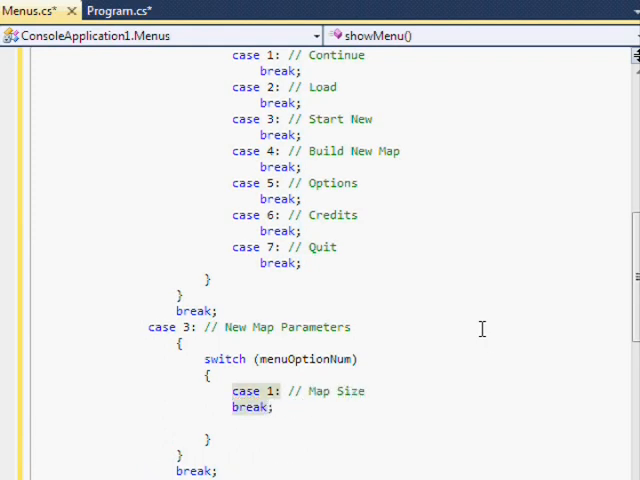
pyautogui.write('case 2: // ...')
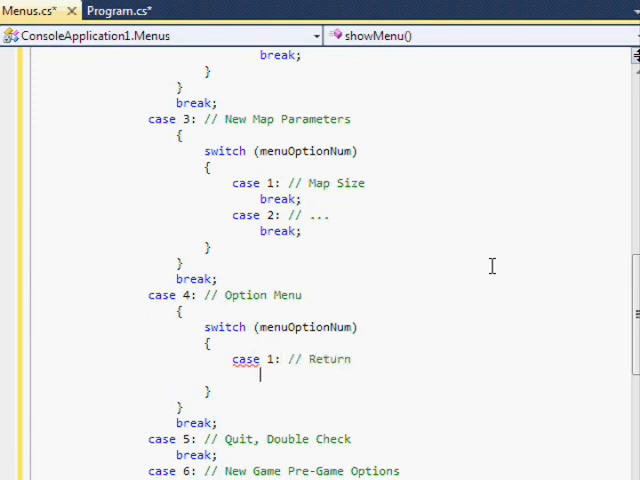
pyautogui.write('break;')
pyautogui.write('case 2: // Volume...')
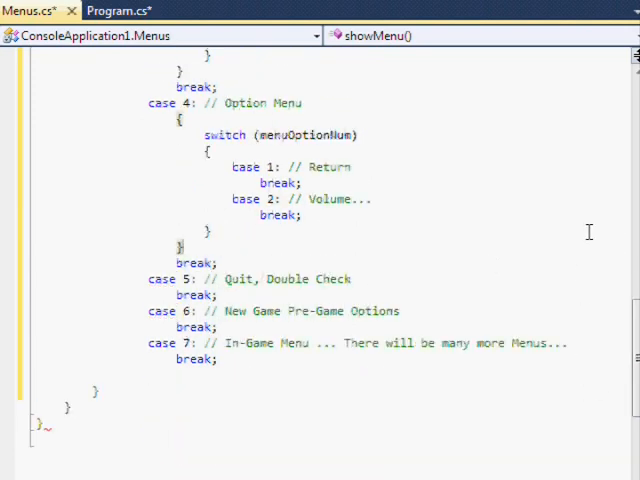
# Step: Give the Option Menu and Quit cases inner switches with Return options
pyautogui.write('switch')
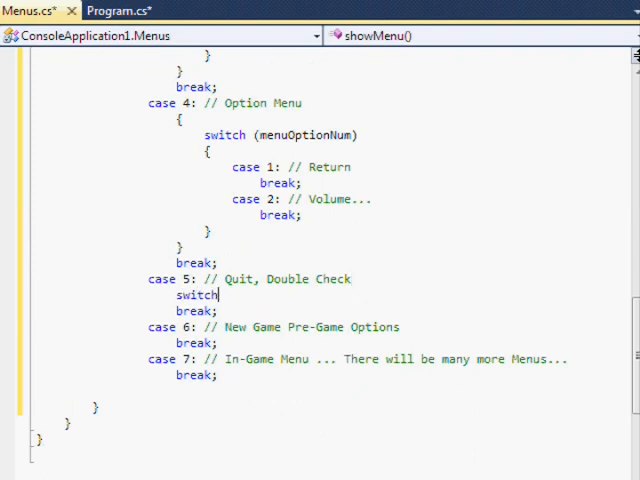
pyautogui.write('(menuOptionNum)')
pyautogui.write('case 2:')
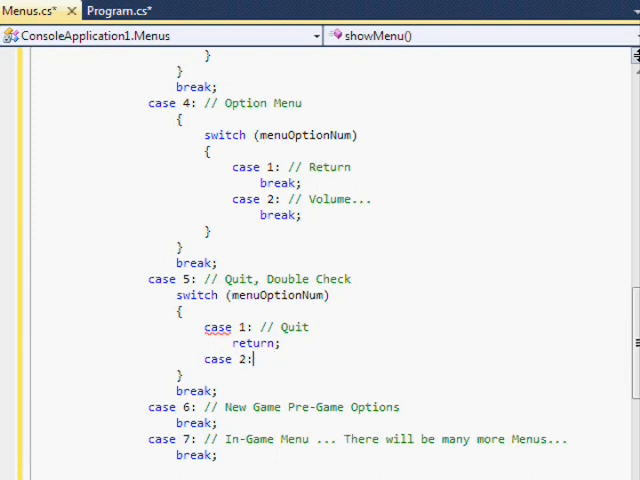
pyautogui.write('// Return')
pyautogui.write('return;')
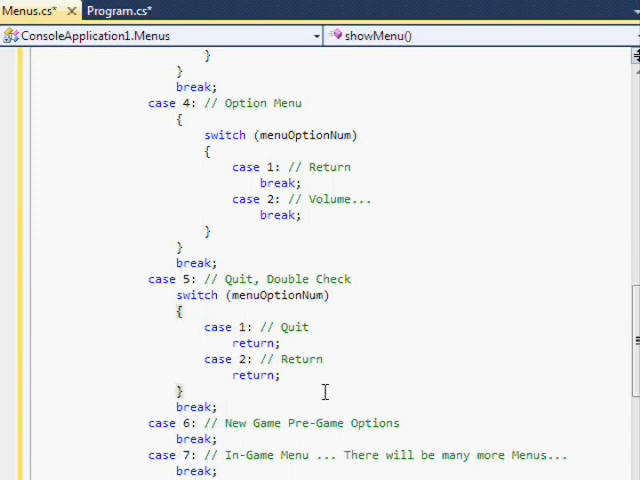
pyautogui.scroll(-3)
pyautogui.write('{')
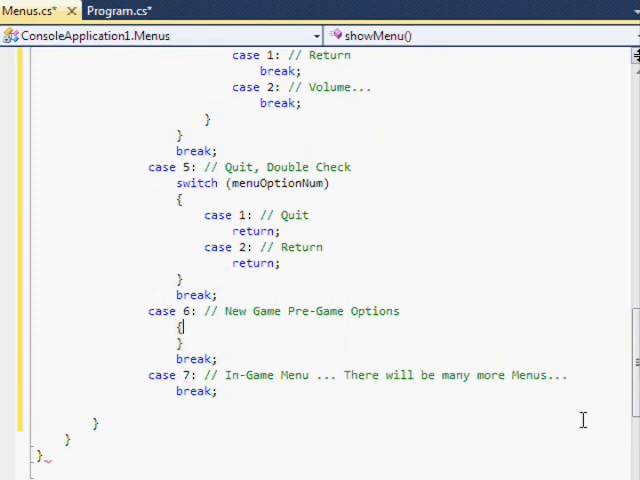
# Step: Add Pre-Game Options cases Set/Change Name, Change Appearance and Change Skills/Attributes
pyautogui.write('switch (menuOptionNum)')
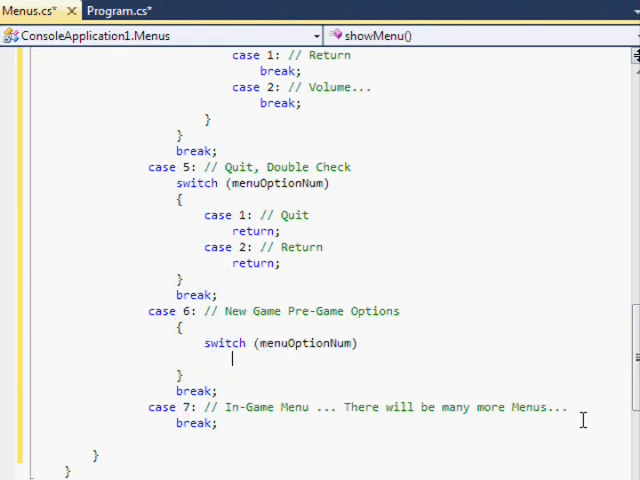
pyautogui.write('case 1: // Set/Chang')
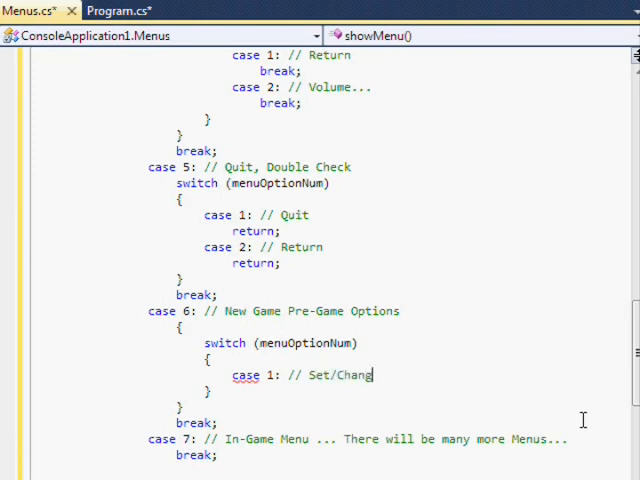
pyautogui.write('Name')
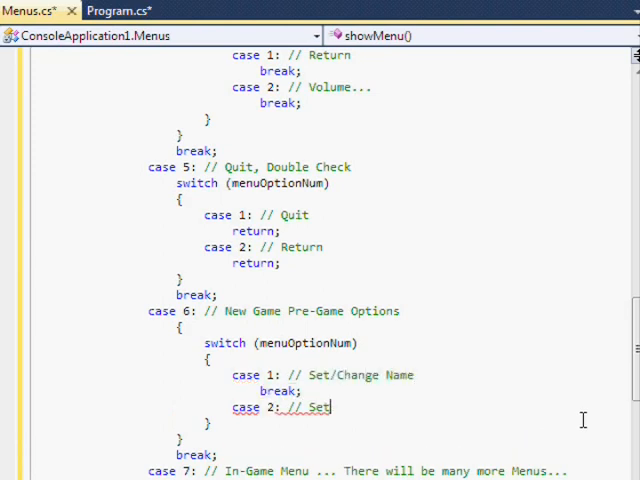
pyautogui.press('BackSpace')
pyautogui.write('Change Appearance')
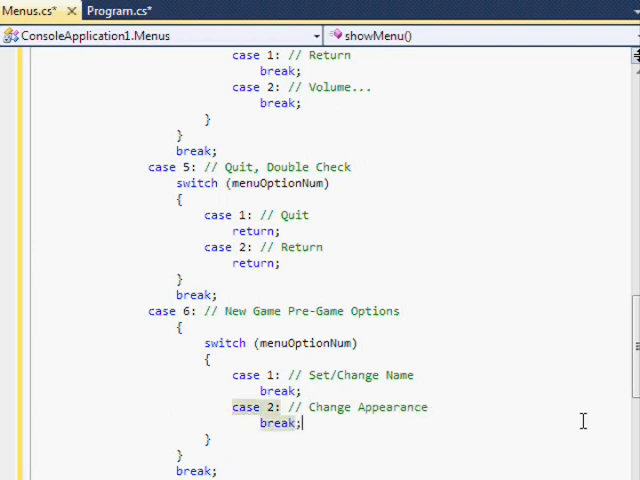
pyautogui.write('case 3:')
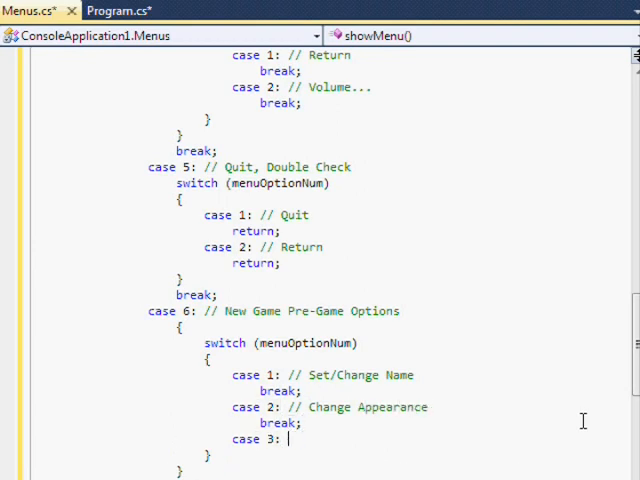
pyautogui.write('// Change Skills/Attributes')
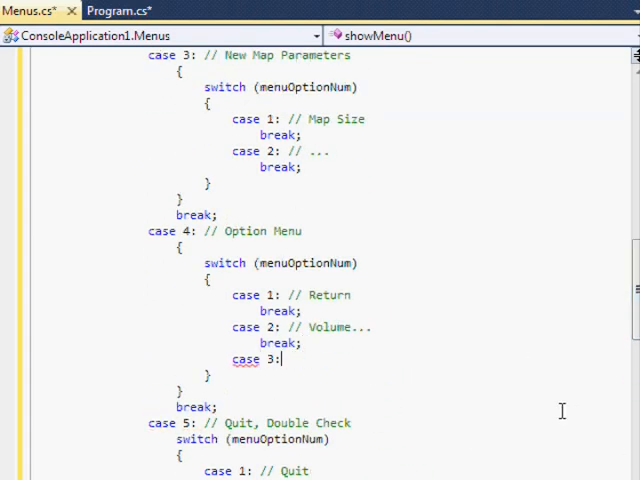
# Step: Comment the Return case and relabel the New Map option as Build Map
pyautogui.write('// Return . . . Will eventually be case')
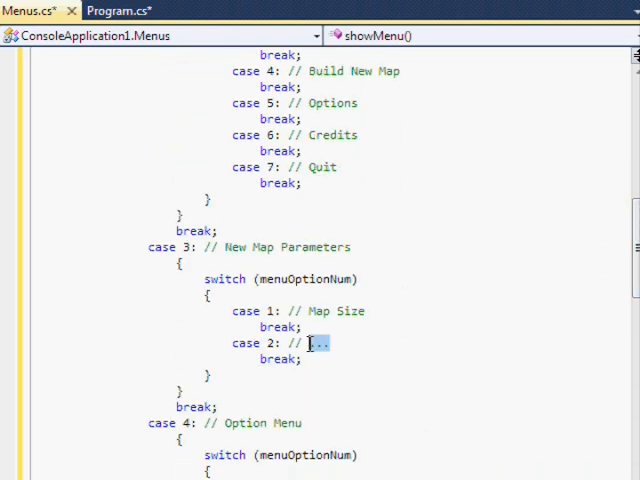
pyautogui.write('Build Map ...  Will eventually be options')
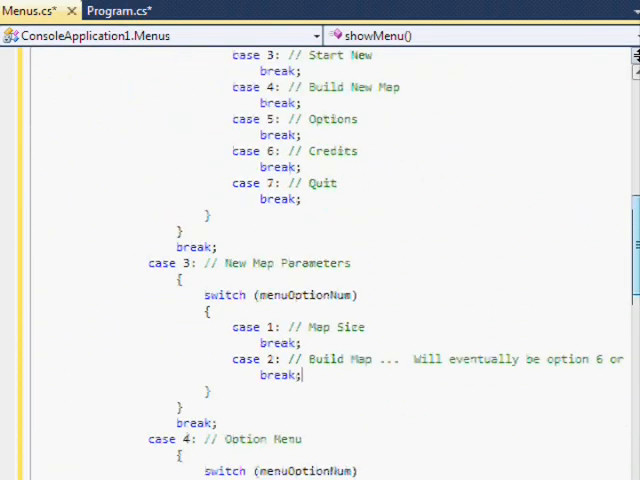
pyautogui.scroll(-3)
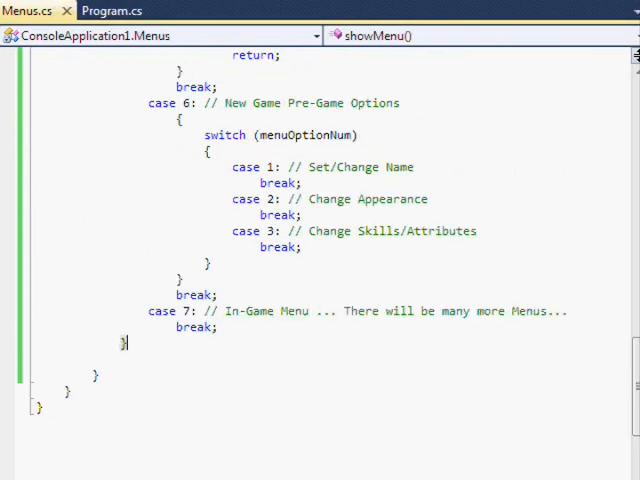
# Step: Add a Menus constructor setting menuNumber and create a MenuManager object in Main
pyautogui.click(112, 12)
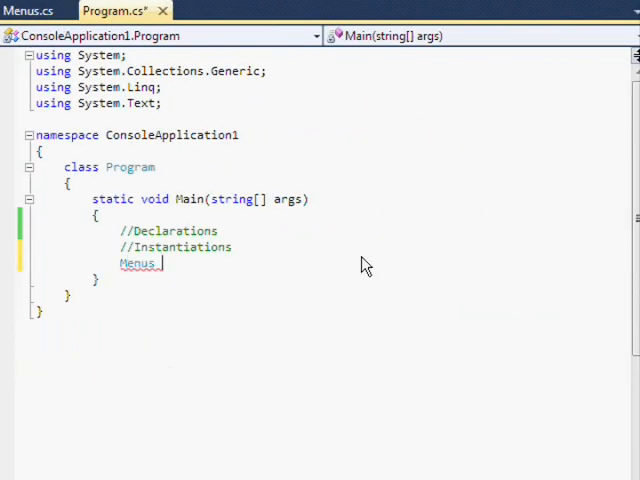
pyautogui.click(24, 12)
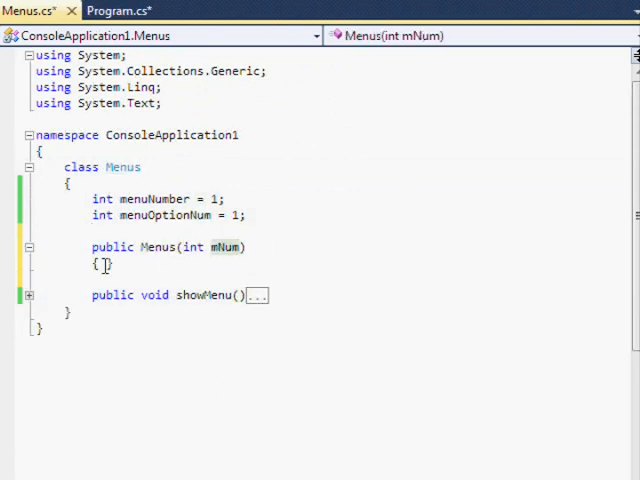
pyautogui.write('menuNumber = mNum;')
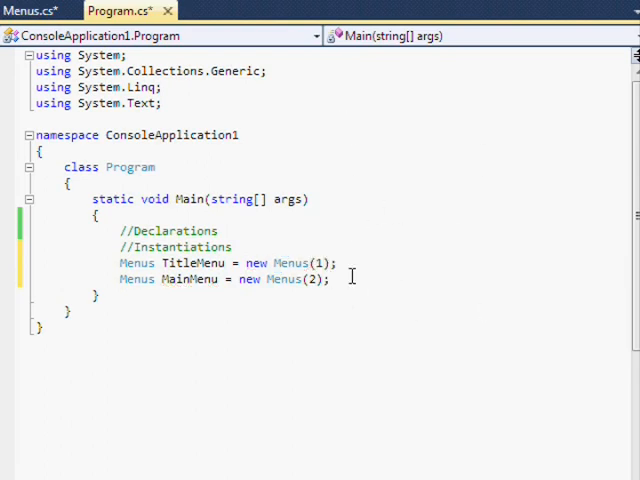
pyautogui.click(32, 12)
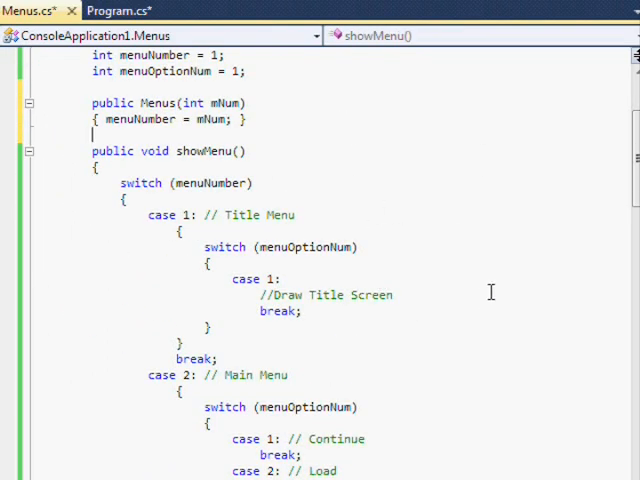
pyautogui.click(120, 12)
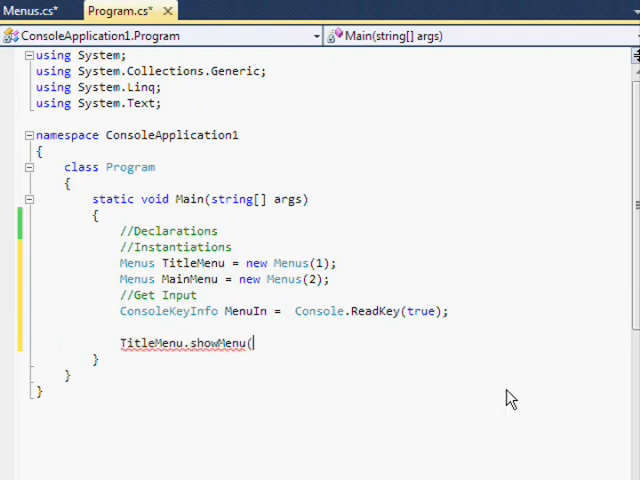
pyautogui.write(');')
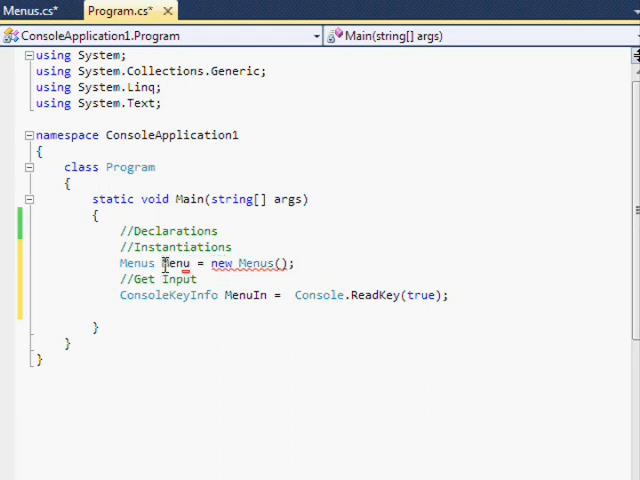
# Step: Make menuNumber public and call Console.ReadKey and showMenu in Main
pyautogui.click(40, 12)
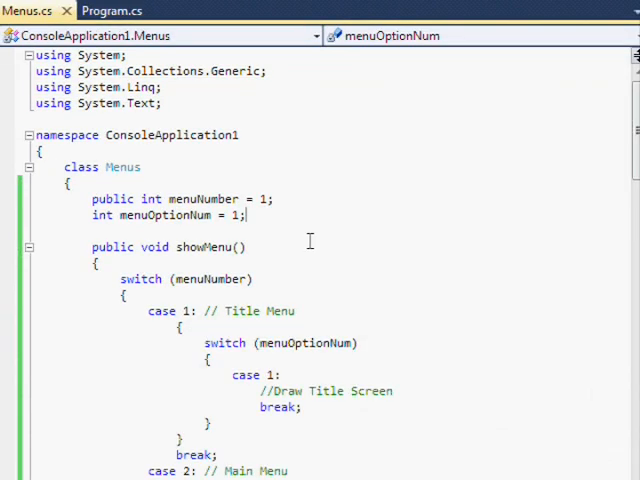
pyautogui.click(112, 12)
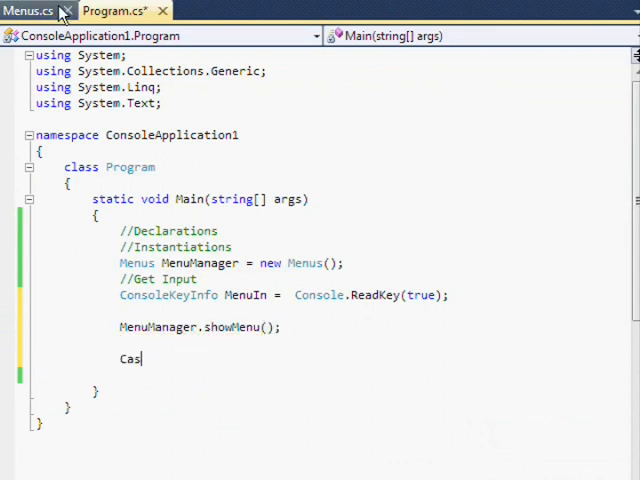
pyautogui.click(30, 12)
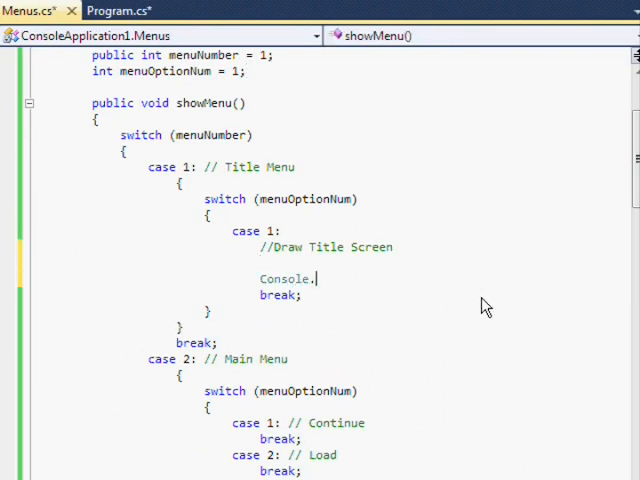
pyautogui.click(114, 12)
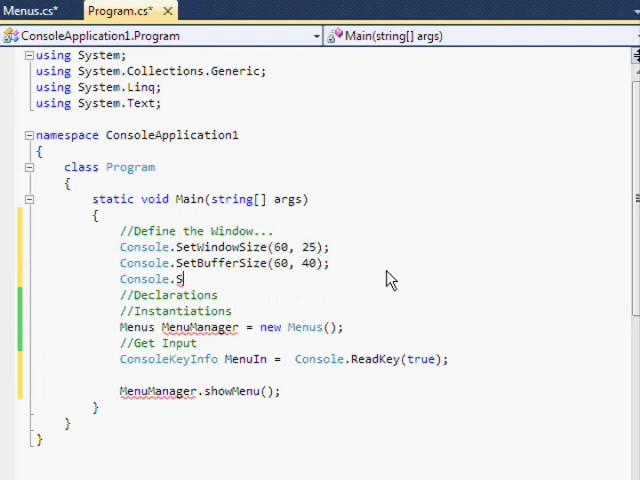
# Step: Set the window and buffer sizes with a buffer comment, and keep the console open with ReadKey
pyautogui.write('etWindowSize(60, 40);')
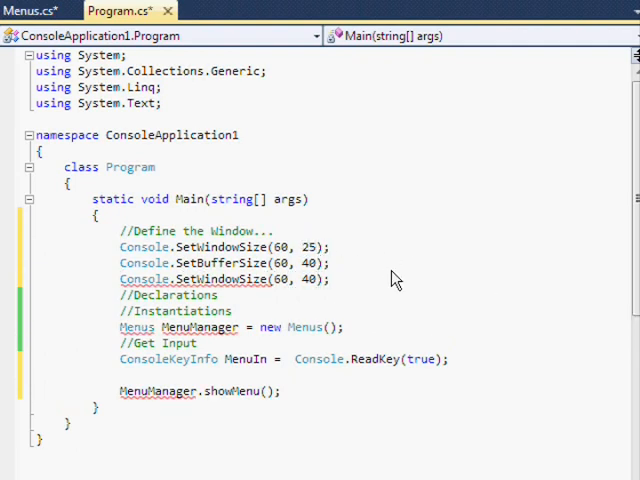
pyautogui.write('// Your Window May Never be Larger')
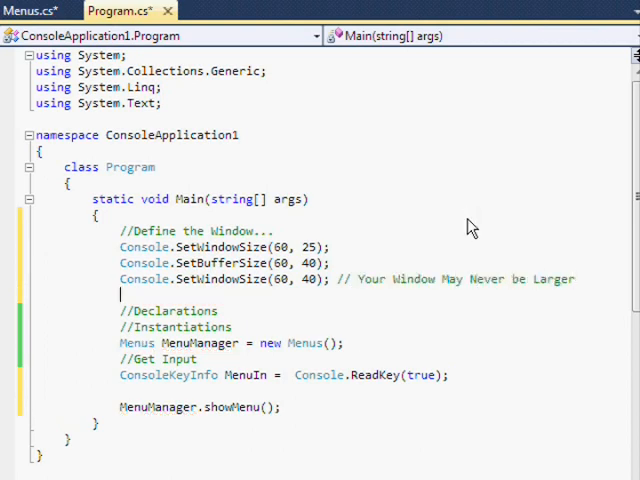
pyautogui.write('// Than Your Buffer...')
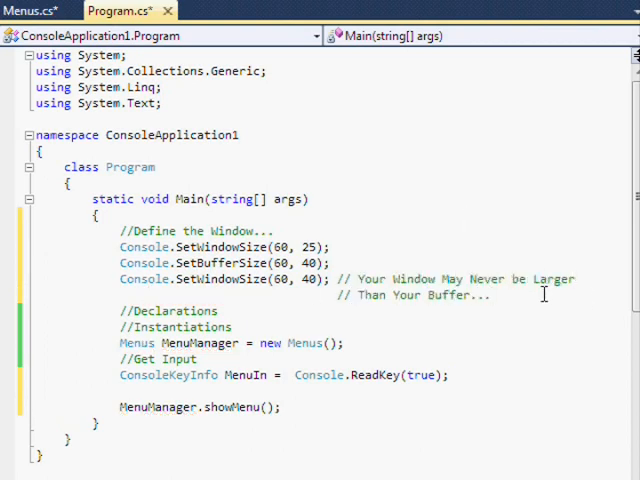
pyautogui.write('Console.ReadKey();')
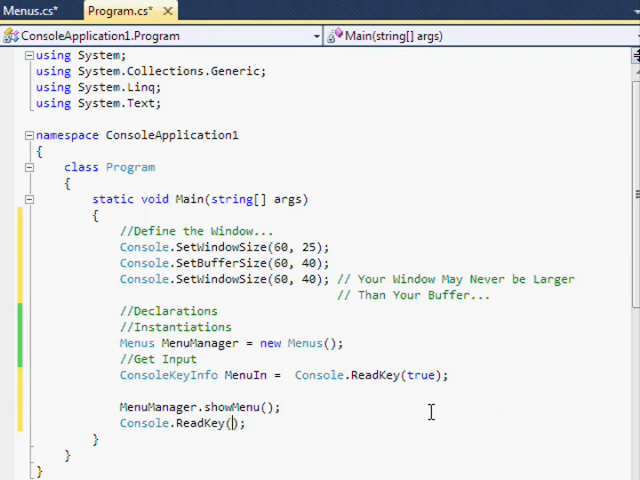
pyautogui.write("// Just so It doesn't close until I see it...")
pyautogui.write('true')
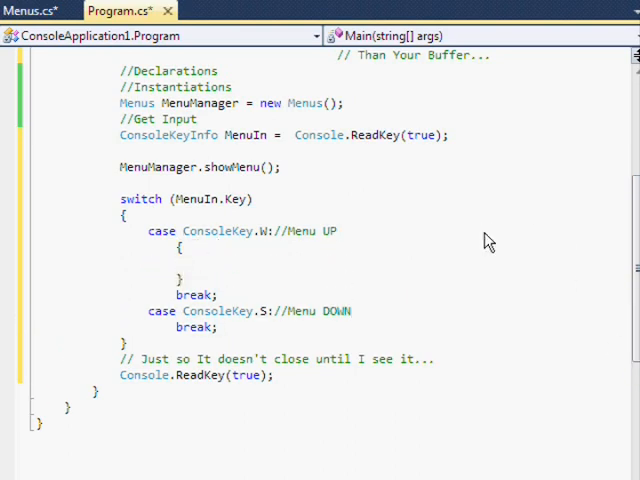
# Step: Handle W and S keys on menuOptionNum with a nested MenuManager.menuNumber switch under S
pyautogui.click(36, 12)
pyautogui.write('switch')
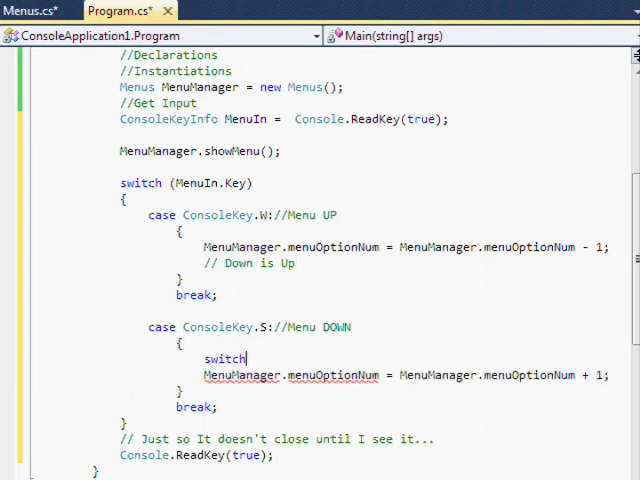
pyautogui.write('(MenuManager.menuNumber)')
pyautogui.write('case 2:')
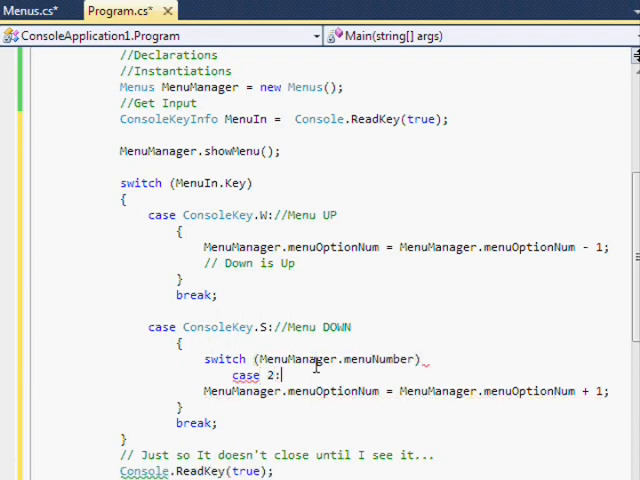
pyautogui.write('// I don')
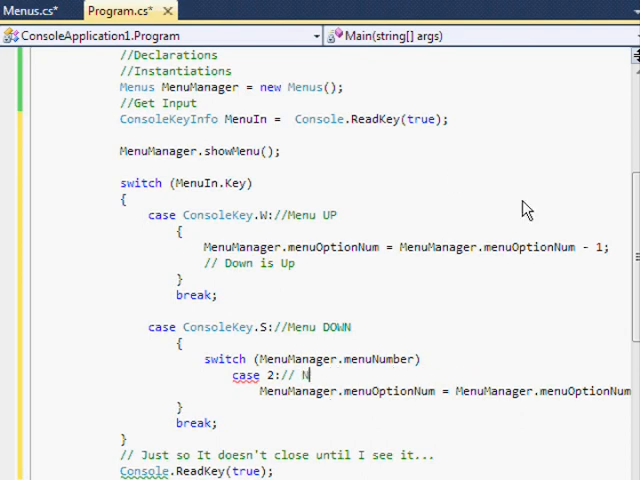
pyautogui.write('{')
pyautogui.write('break;')
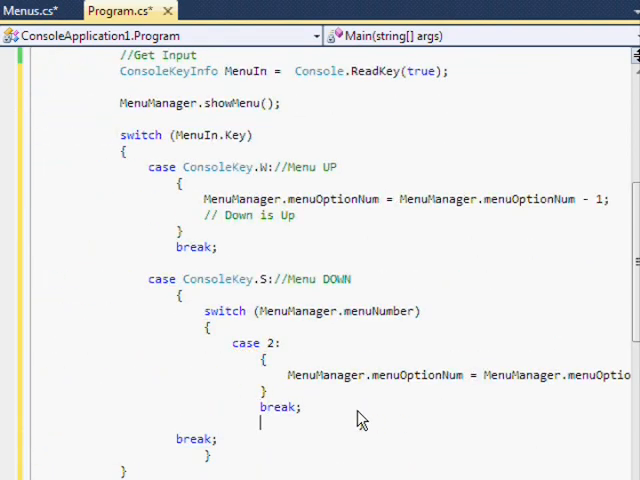
pyautogui.press('F5')
pyautogui.write('//Cursor')
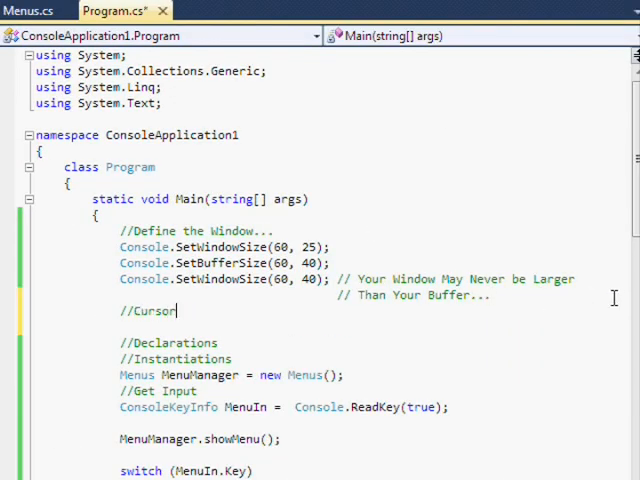
# Step: Note the Cursor Troubles comment and give the console the title 'Window O' with a naming reminder
pyautogui.write('Troubles')
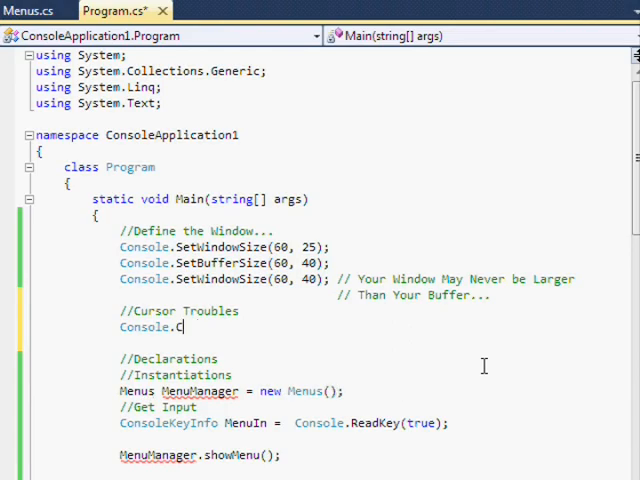
pyautogui.press('F5')
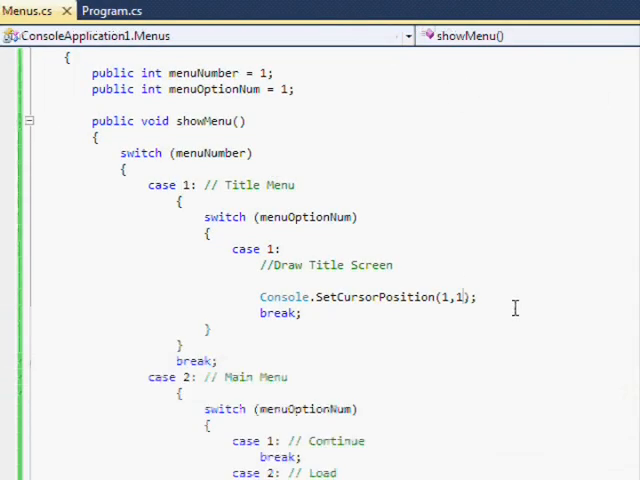
pyautogui.click(112, 12)
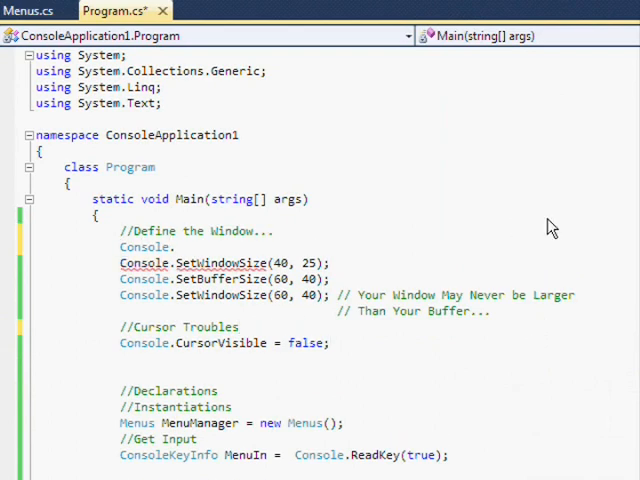
pyautogui.write('Console.Title = "Window O";')
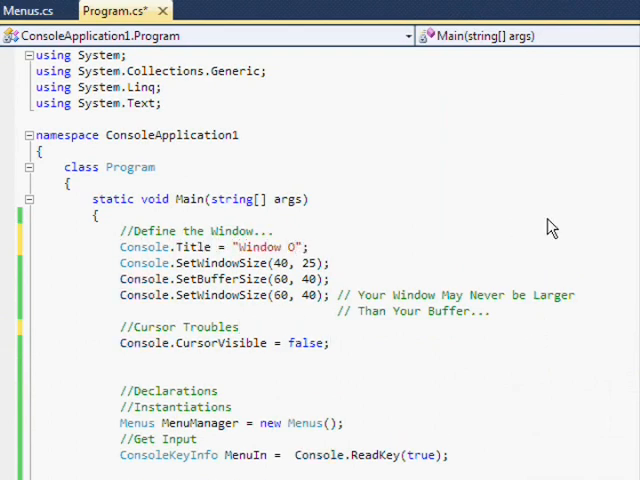
pyautogui.write('Come Up With A Name...')
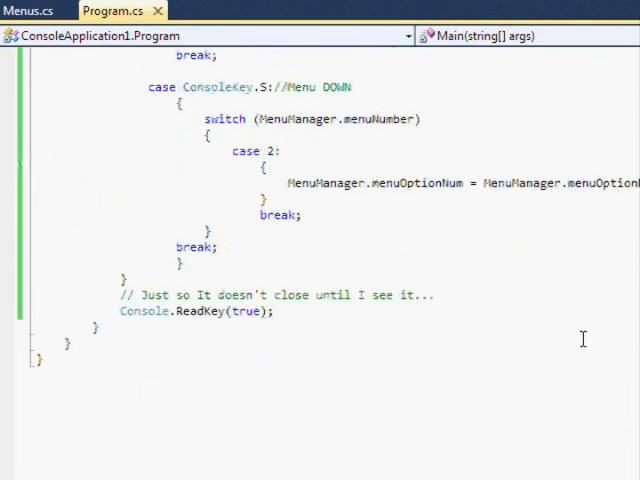
# Step: Make the title menu advance menuNumber to 2 in the W and S cases, with Next Menu comments
pyautogui.scroll(3)
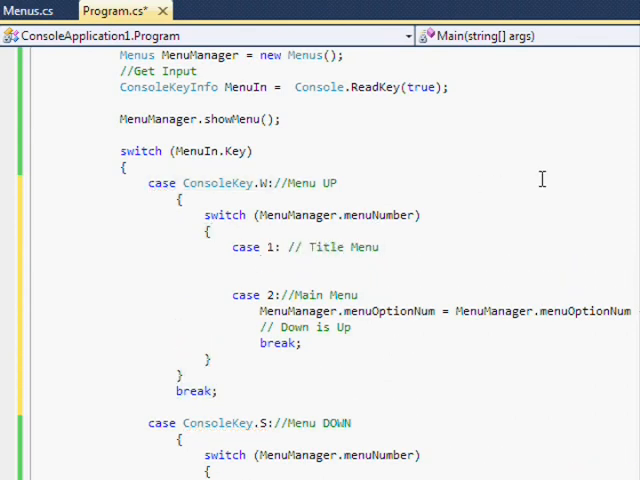
pyautogui.write('MenuManager.menuNumber')
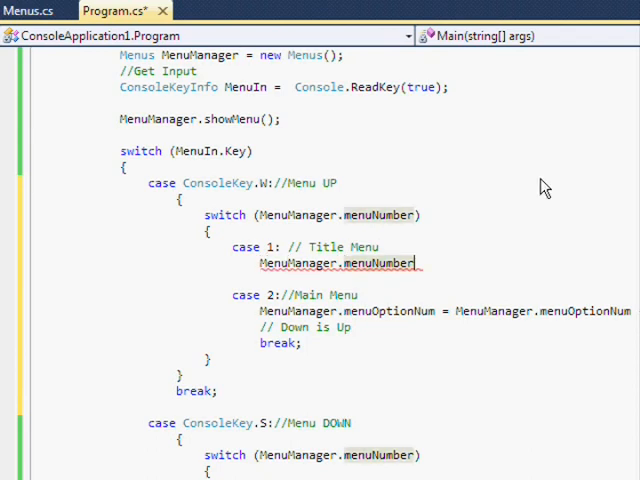
pyautogui.write('= MenuManager.menuNumber + 1;')
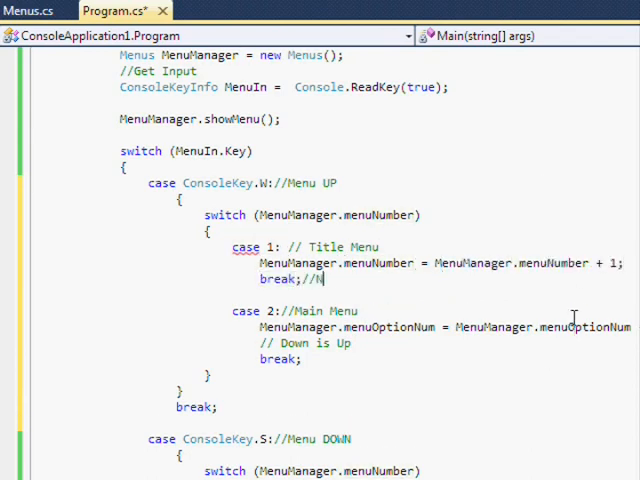
pyautogui.write('Next Menu')
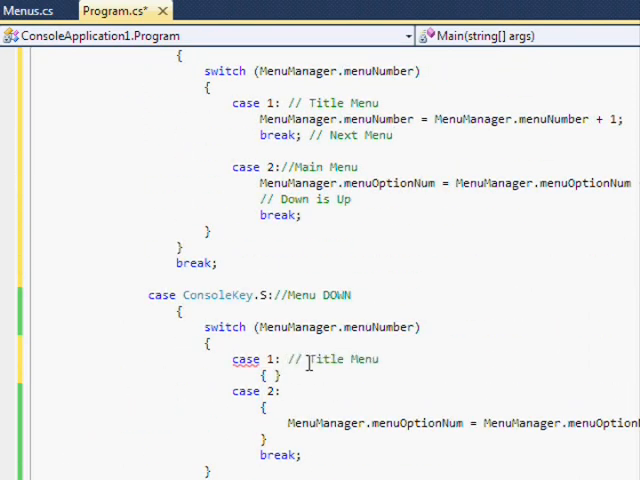
pyautogui.write("MenuManager.menuNumber = 2; // I'm Feeling Lazy...")
pyautogui.write('break;')
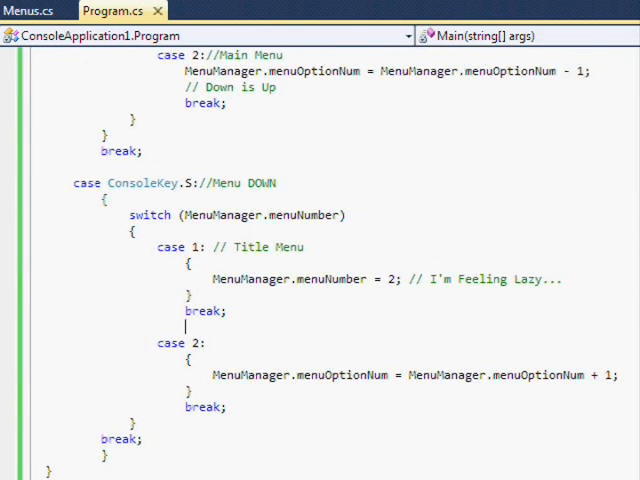
pyautogui.scroll(-3)
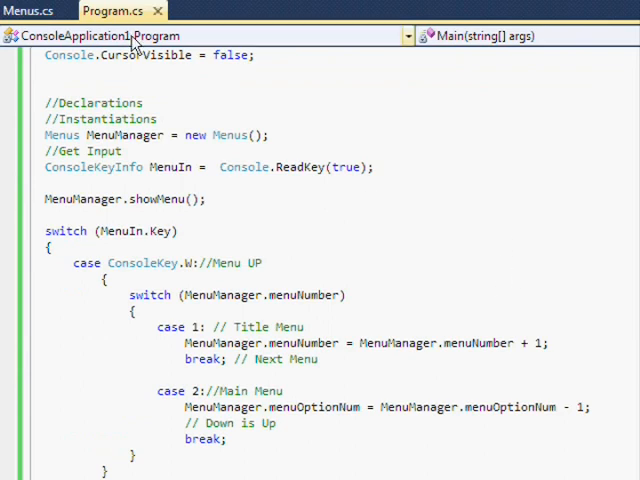
# Step: In Menus.cs, set the title case cursor to (37,0) and add Console.Write("Title")
pyautogui.click(30, 12)
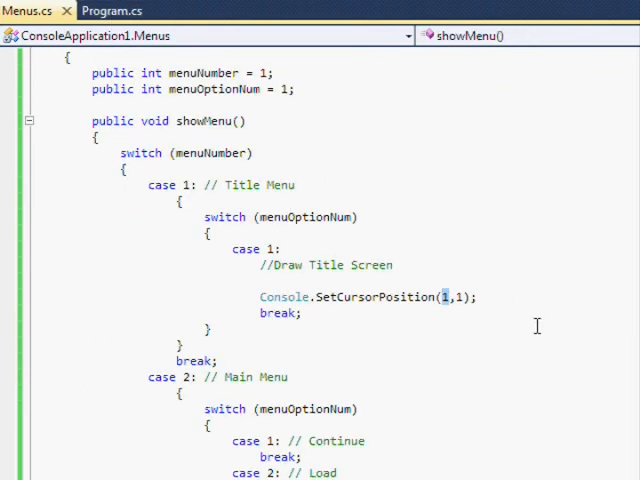
pyautogui.write('37,0')
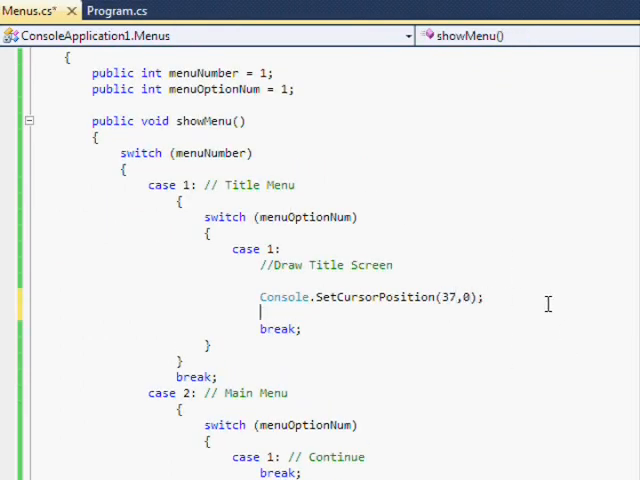
pyautogui.write('Console.Write("Titl");')
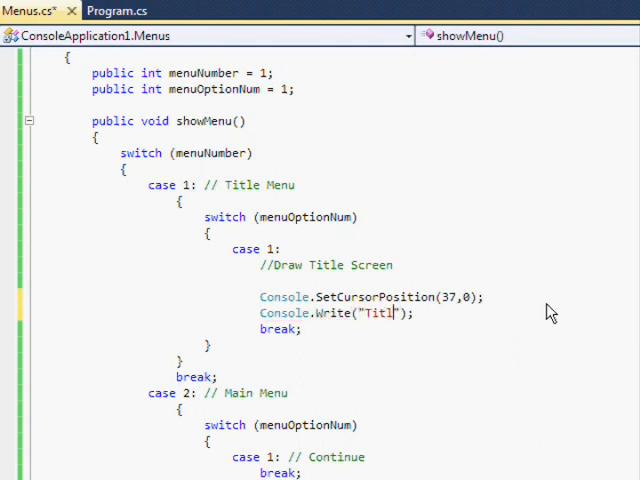
pyautogui.write('e')
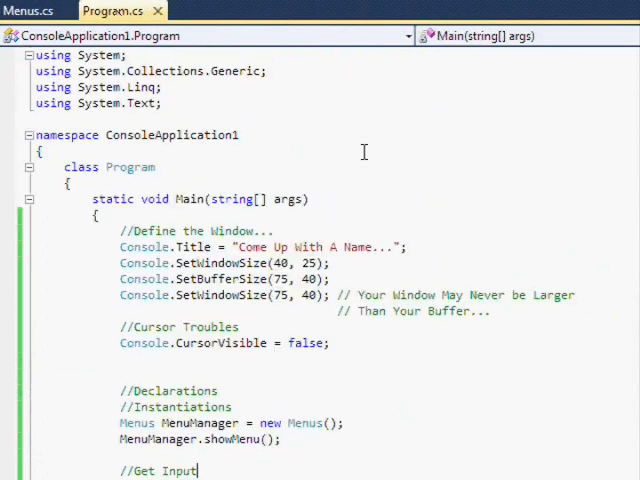
# Step: Wrap menuOptionNum with if/else so it cycles between 1 and 7 in Program.cs
pyautogui.scroll(-3)
pyautogui.write('switch (MenuManager.menuNumber')
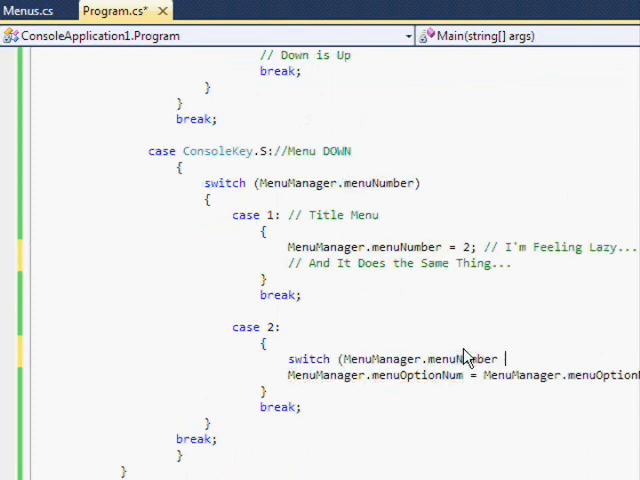
pyautogui.write('if (men')
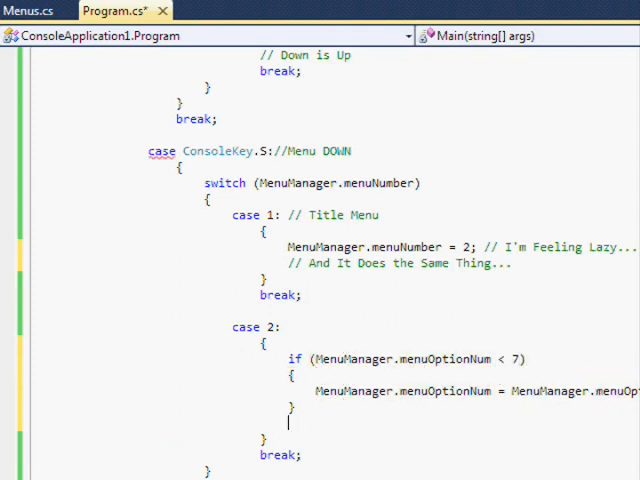
pyautogui.write('else')
pyautogui.write('MenuManager.menuOptionNum = 1;')
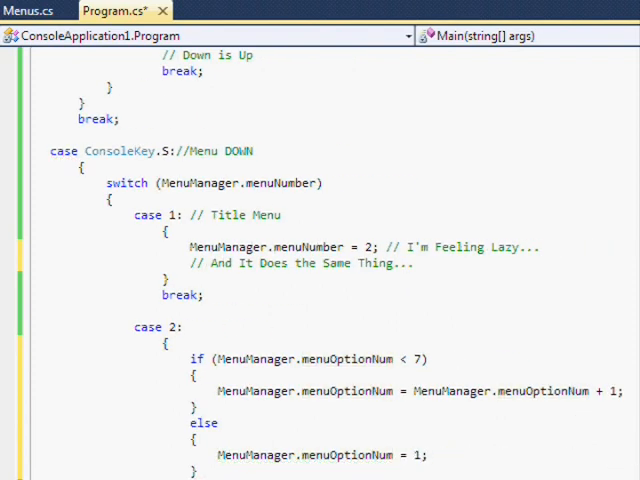
pyautogui.scroll(3)
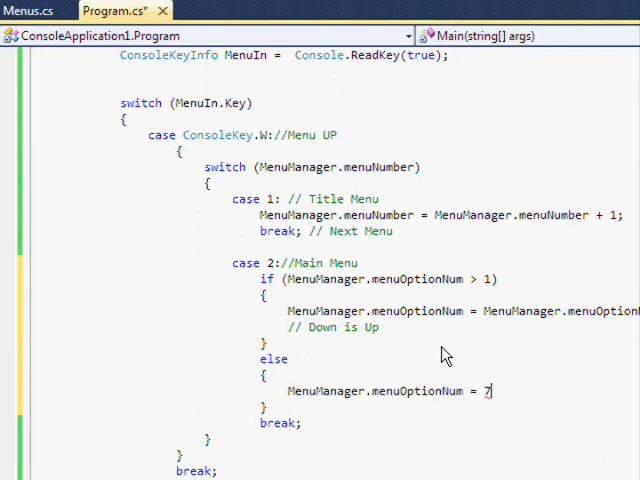
# Step: Write a blue Main Menu heading at (37,0) and a cyan Continue Your Current Life at (37,2)
pyautogui.click(24, 12)
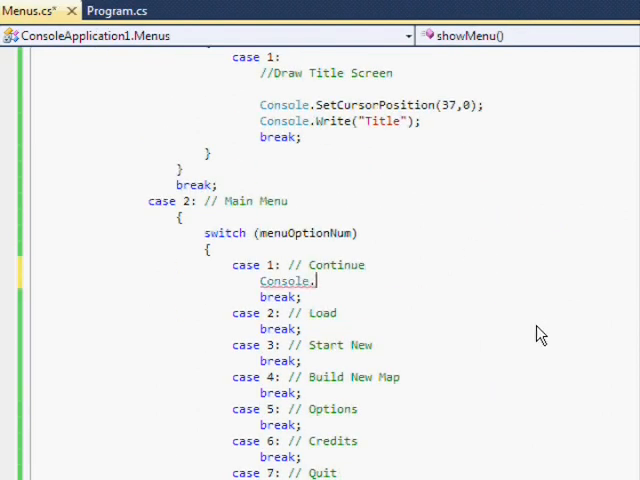
pyautogui.write('SetCursorPosition(37, 0);')
pyautogui.write('Console.Write(f')
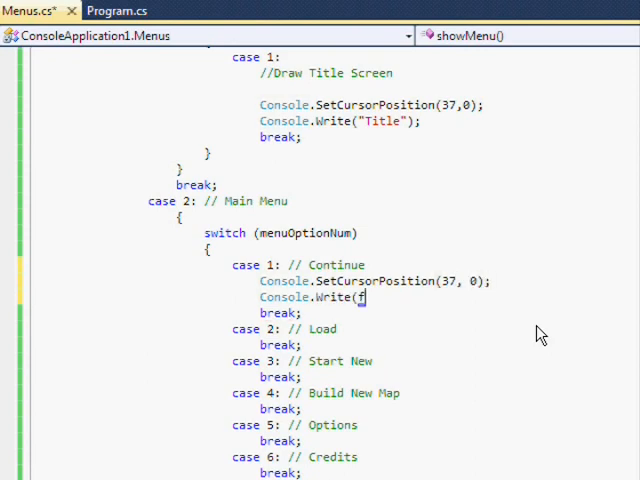
pyautogui.write('""')
pyautogui.write('Console.SetCursorPosition')
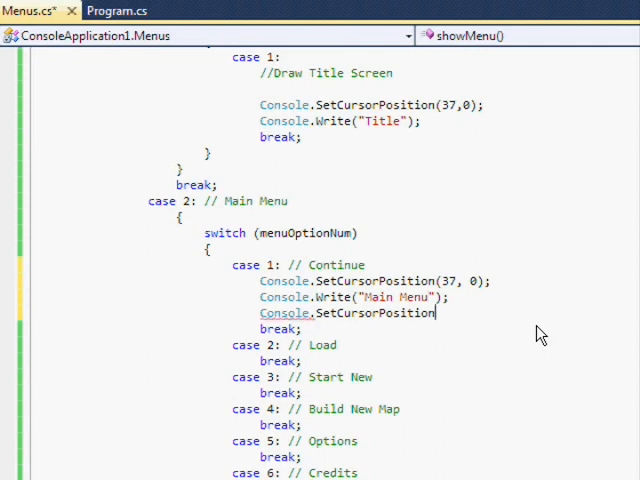
pyautogui.write('(37, 2);')
pyautogui.write('Console.f')
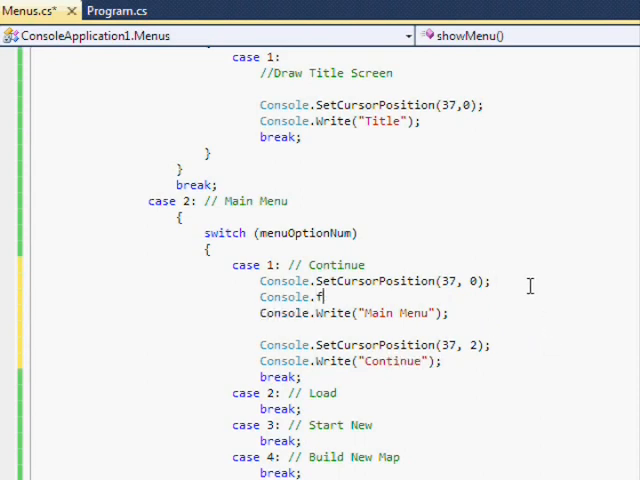
pyautogui.write('oregroundColor = ConsoleColor.Blue;')
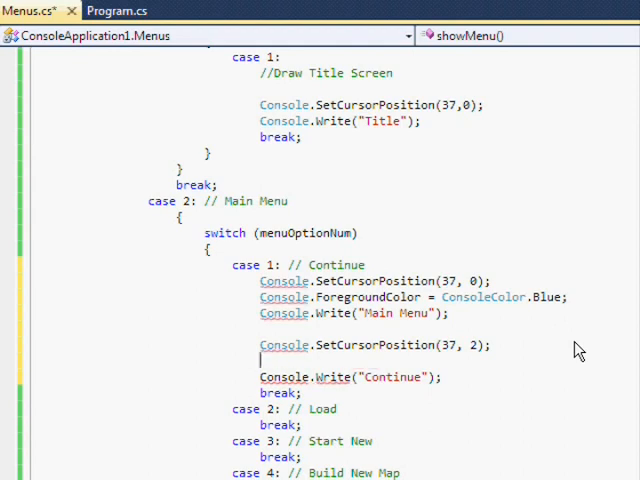
pyautogui.write('Console.ForegroundColor = ConsoleColor.Cyan;')
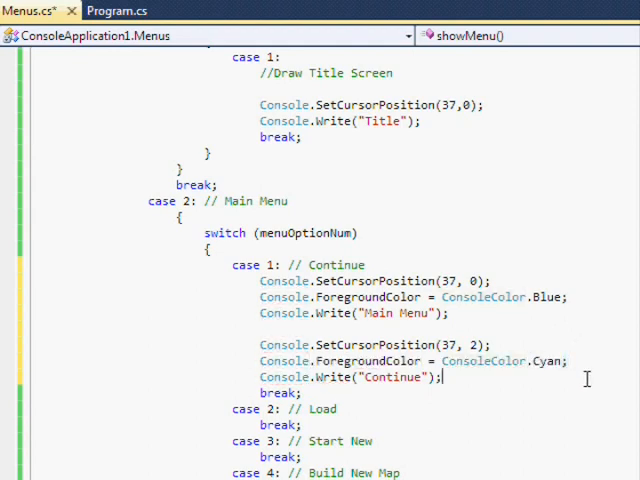
# Step: Add the remaining option labels, Start New through Pussy Out, at cursor rows 4, 6 and below
pyautogui.write('Console.SetCursorPosition(37, 3')
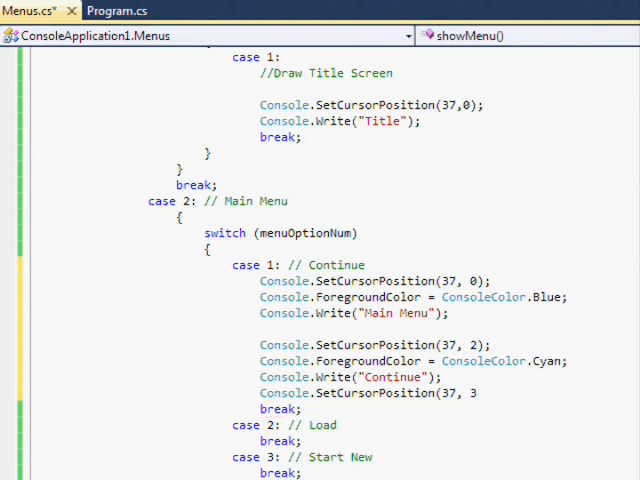
pyautogui.write('Console.ForegroundColor = ConsoleColor.Blue;')
pyautogui.write('Console.Write("");')
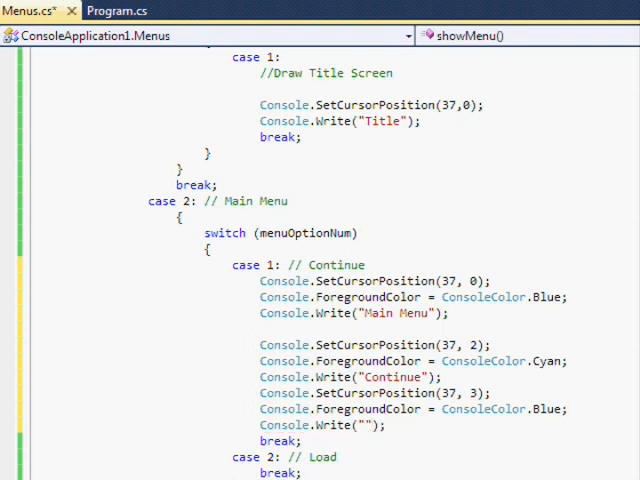
pyautogui.scroll(-3)
pyautogui.write('Console.')
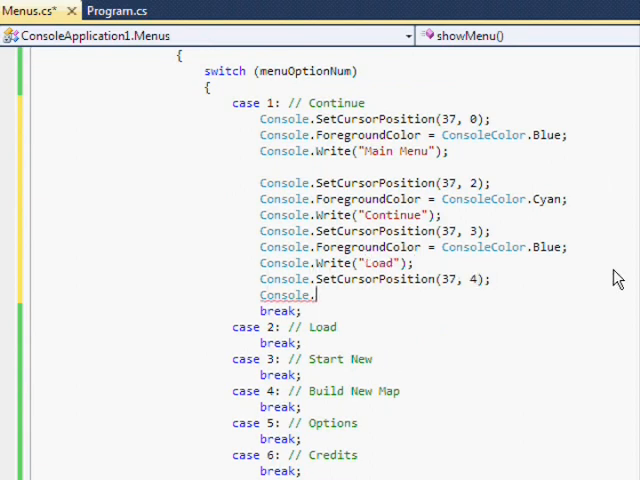
pyautogui.write('Write("Start New");')
pyautogui.write('Console')
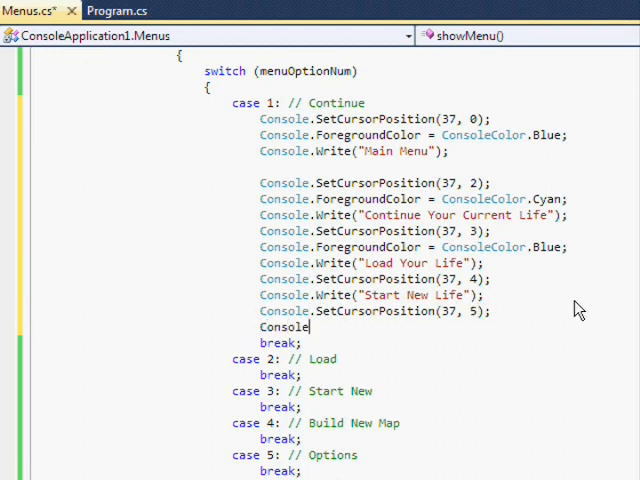
pyautogui.write('.SetCursorPosition();')
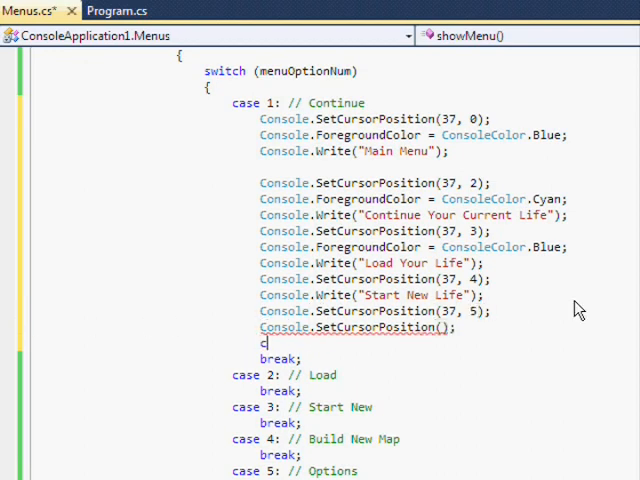
pyautogui.write('37, 6')
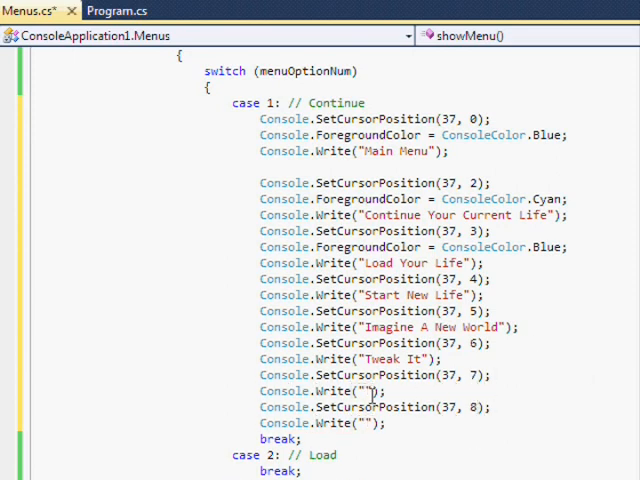
pyautogui.write('Pussy Out')
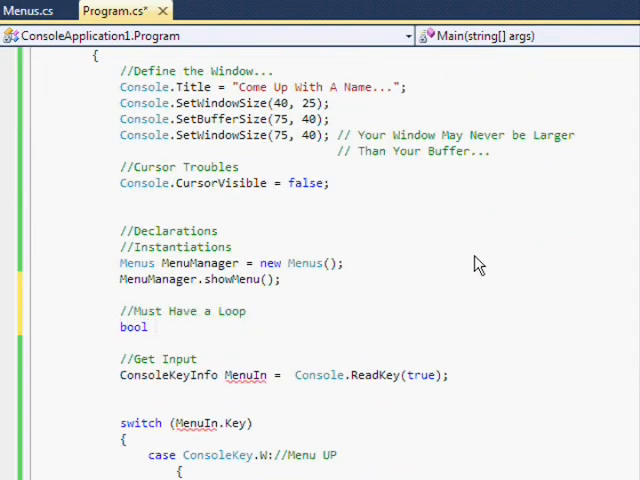
# Step: Declare gamerunning = true and wrap the input handling in while (gamerunning != false)
pyautogui.write('gamerunning = true;')
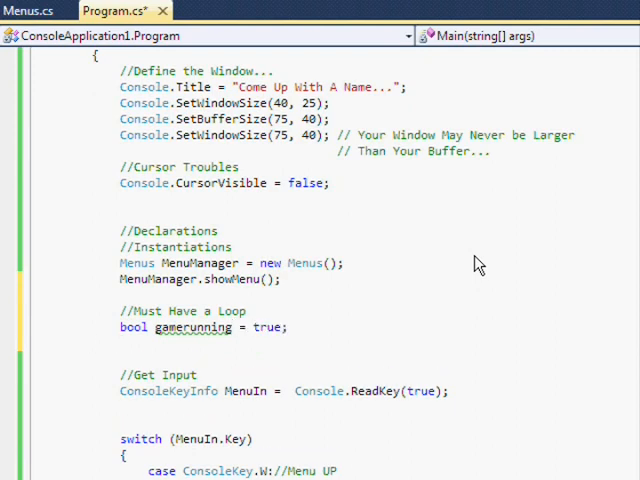
pyautogui.write('while (gamerunning != F')
pyautogui.write('{')
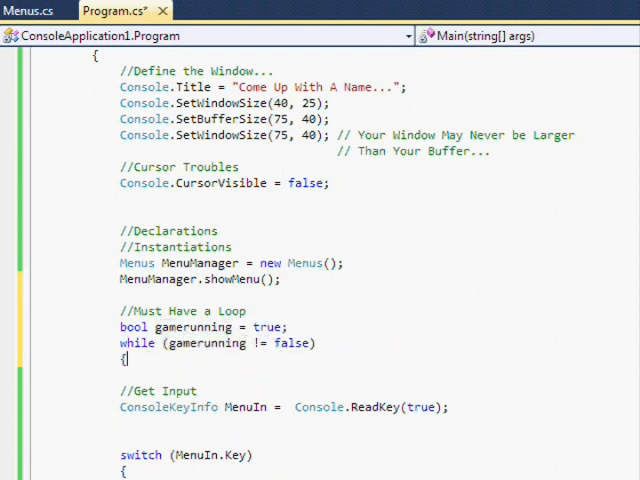
pyautogui.press('F5')
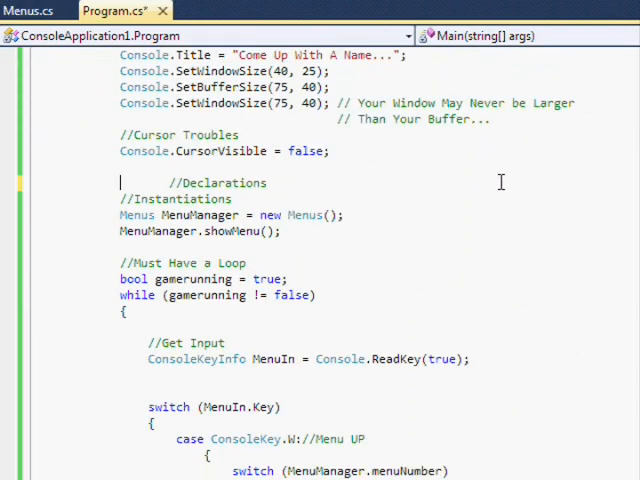
# Step: Comment the Classes/Structs/Objects declarations and the loop: keeps running, window closes when false
pyautogui.write('(Classes Structs and )')
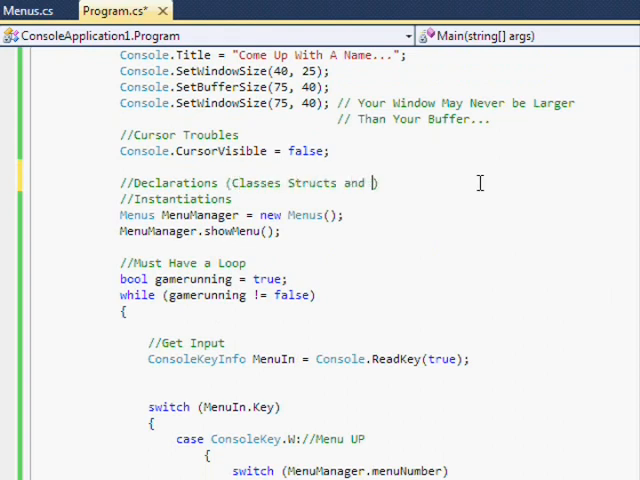
pyautogui.write(', Structs and Objects:: This is')
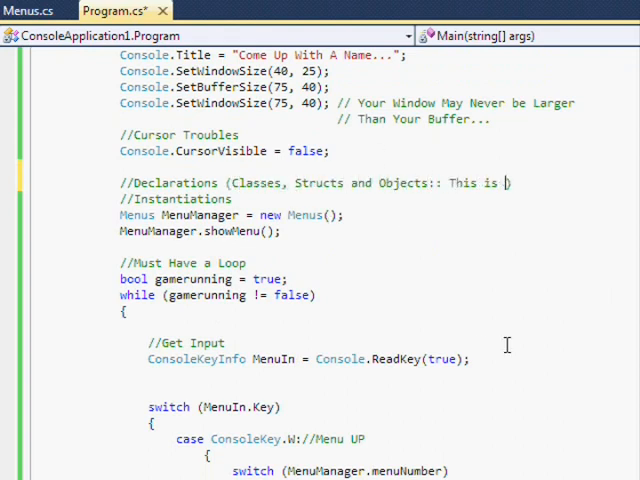
pyautogui.write('them eventually')
pyautogui.click(204, 280)
pyautogui.write('/ ')
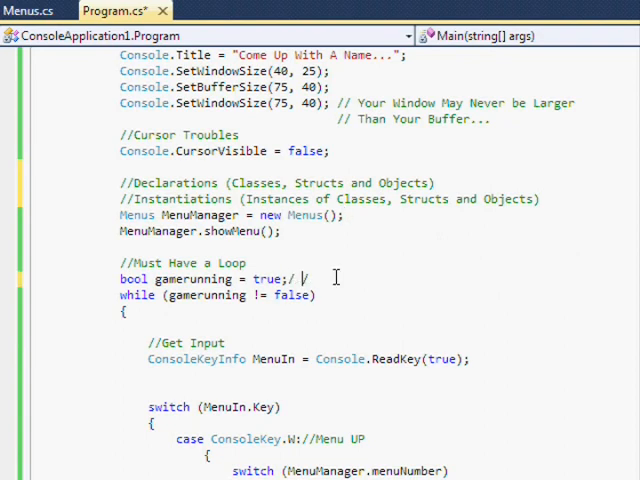
pyautogui.write('/ Just to keep this Loop Running')
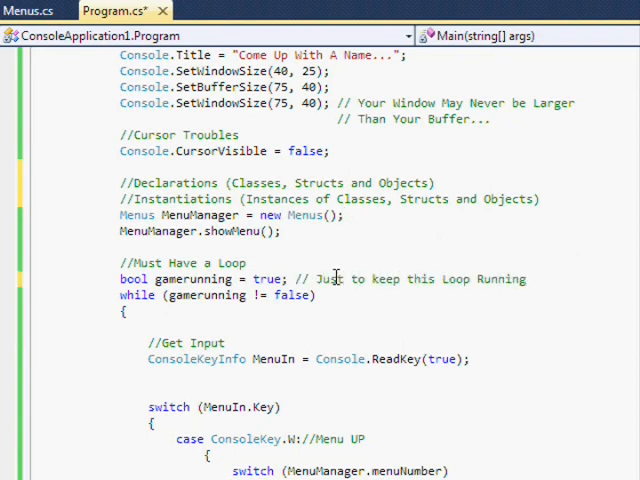
pyautogui.write('// When it is False, the Win')
pyautogui.write('1. Get the')
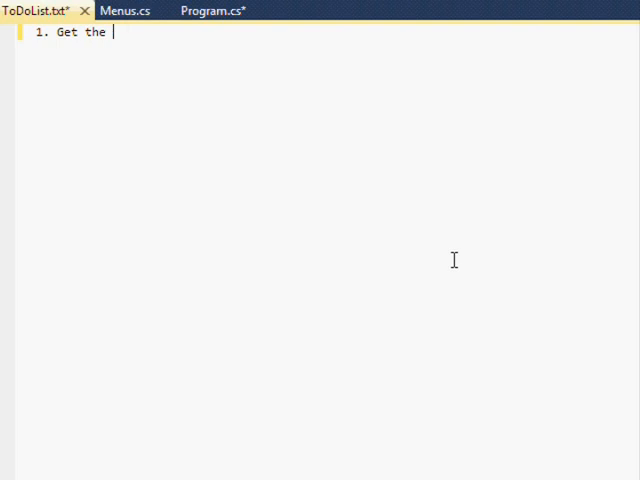
# Step: List Menu Loop Running, Terrains, Multi-Play?, In-Game Loop Running and filling menu/gameplay gaps in ToDoList.txt
pyautogui.write('Menu Loop Running')
pyautogui.write('2.')
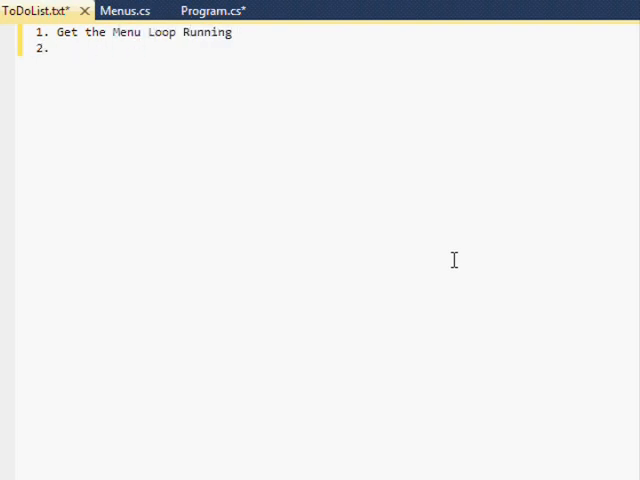
pyautogui.write('Terrains')
pyautogui.write('Main Character')
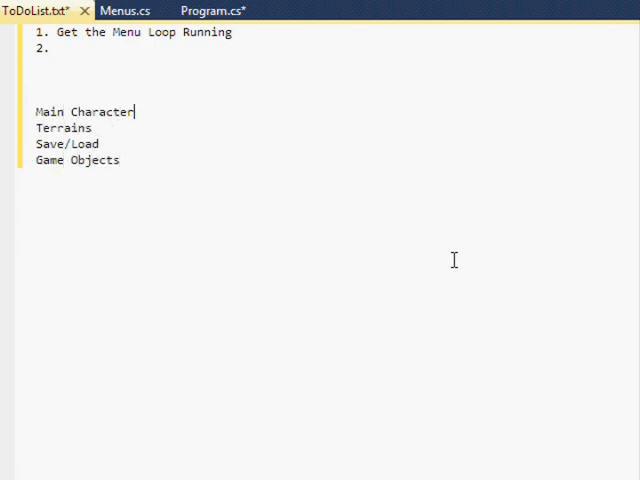
pyautogui.write('Multi-Play?')
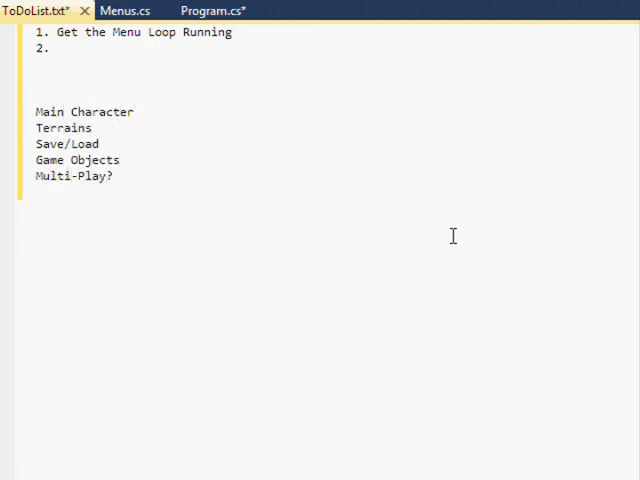
pyautogui.write('Change to a time-based system,')
pyautogui.write(' Get the')
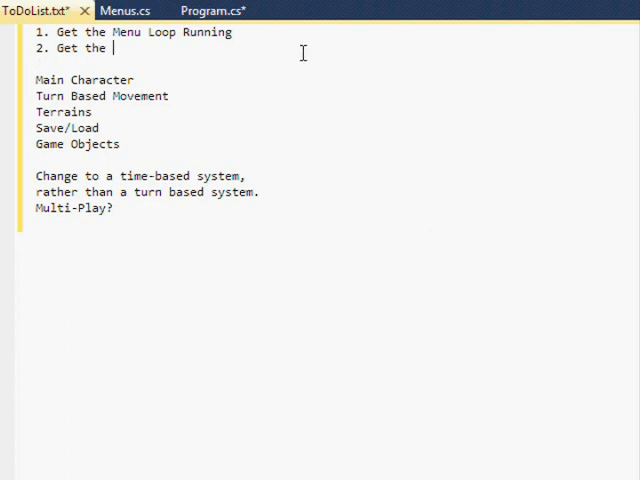
pyautogui.write('In-Game Loop Running')
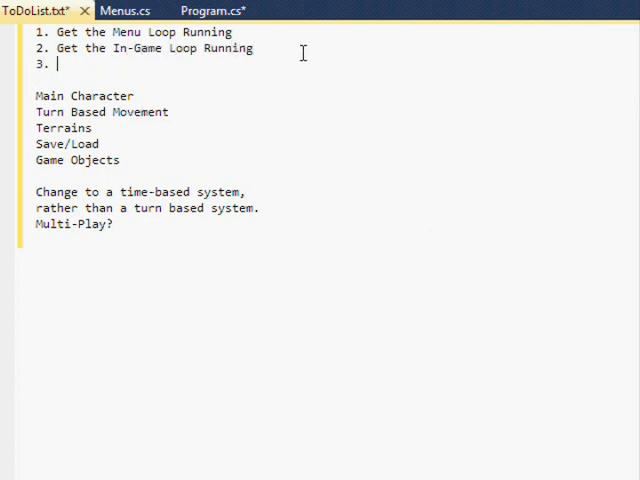
pyautogui.write('Fill the gaps between Menus and GamePlay')
pyautogui.write('Inventory')
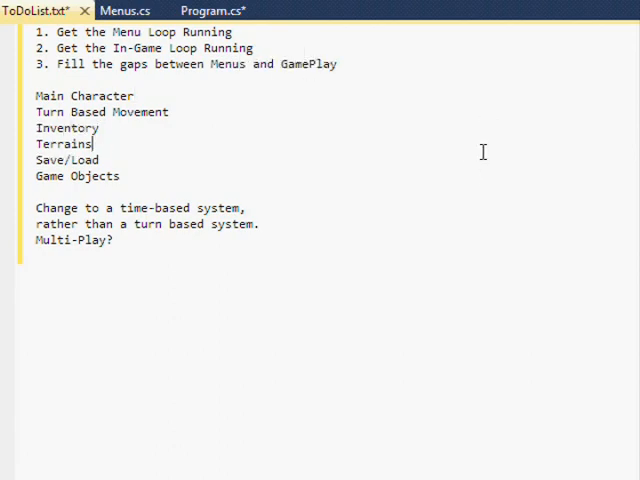
# Step: Add Collision Detection, Generic Enemies/Flows, Randomized Map Generation, Obstacle and Strategic AI items with a 'will have to see' note
pyautogui.write('Collision Detection')
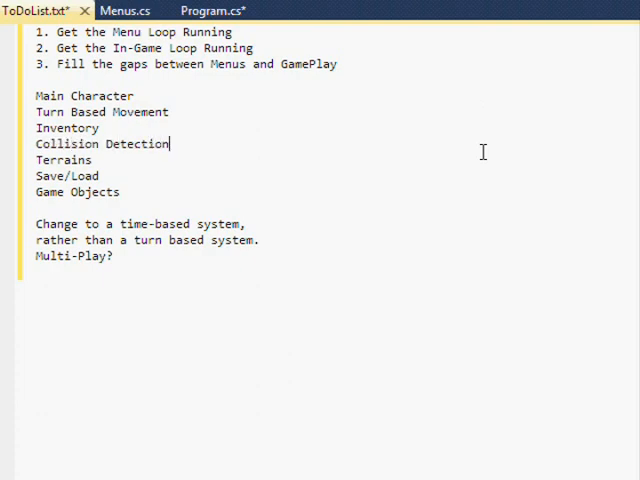
pyautogui.write(':: Starting with Generic Enem')
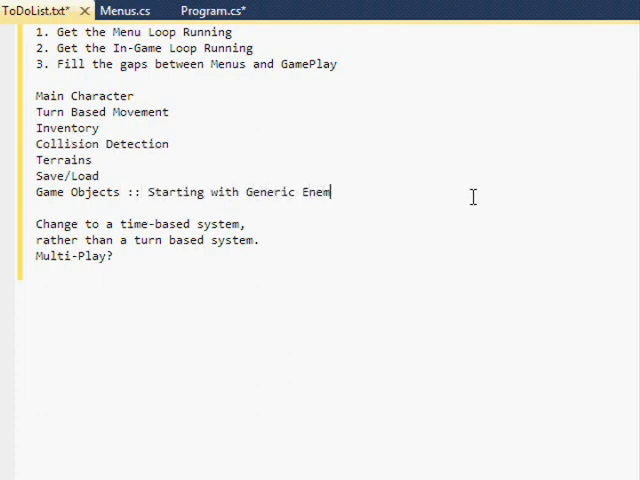
pyautogui.write('ies')
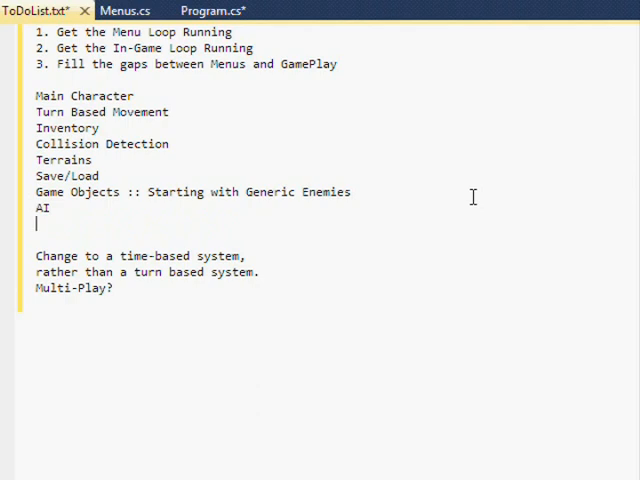
pyautogui.write('/Flows?')
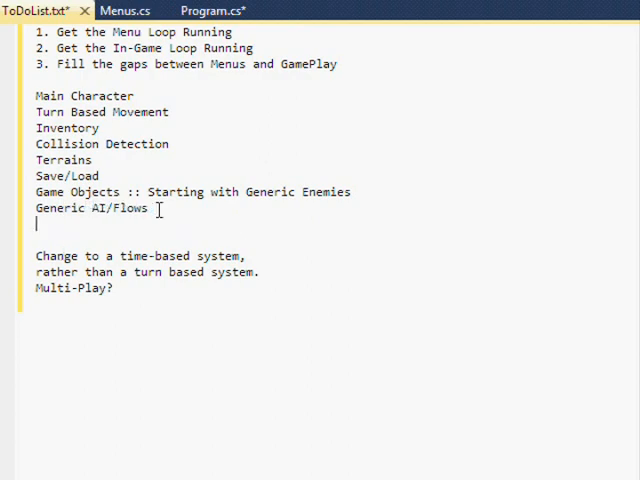
pyautogui.write('Randomized Map Generation')
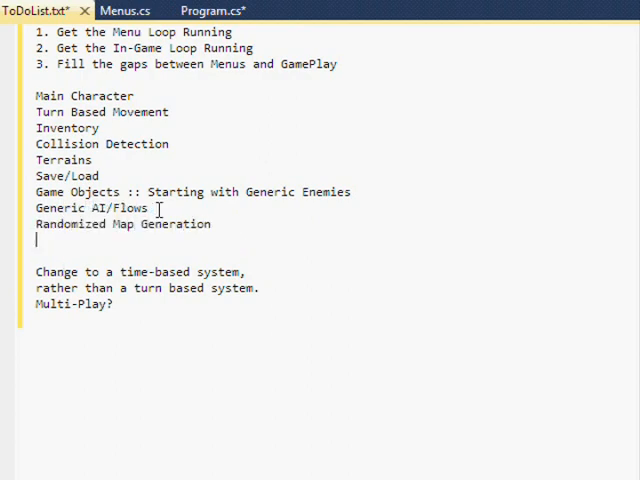
pyautogui.write('Obstacle AI')
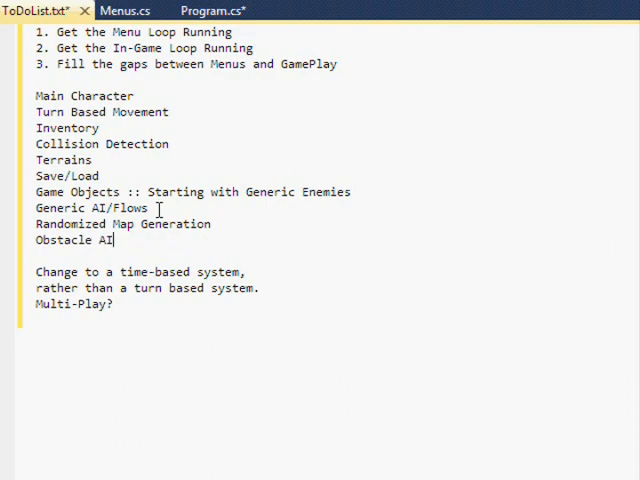
pyautogui.write('Strategic AI')
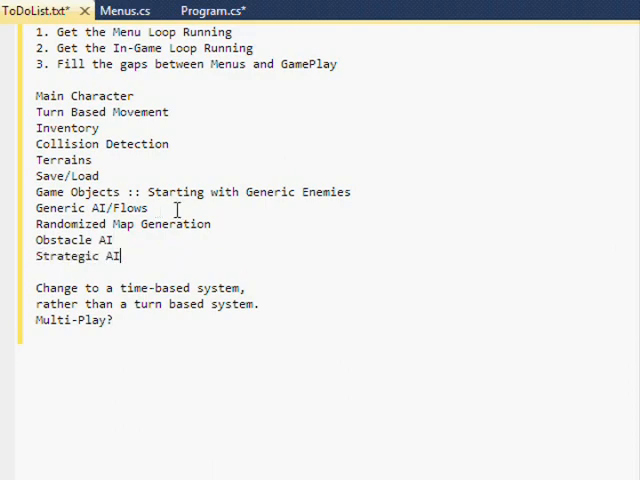
pyautogui.write('... Will have to see whix')
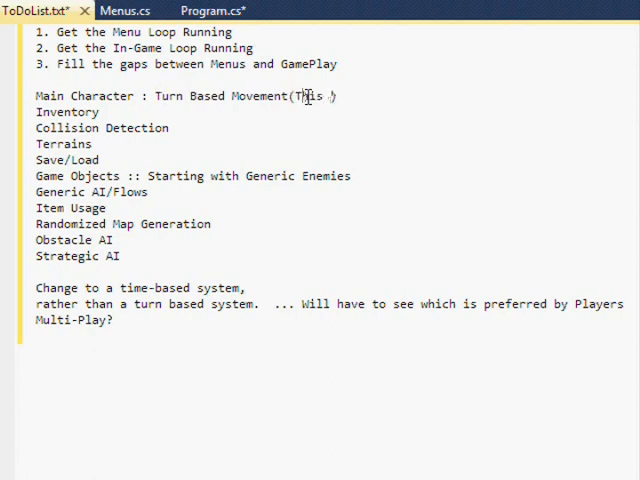
# Step: Note how the game will start and that Multi-Play needs learning networking code, then return to Program.cs
pyautogui.write('is more or less how the game will start on i')
pyautogui.click(332, 320)
pyautogui.write('                       ... W')
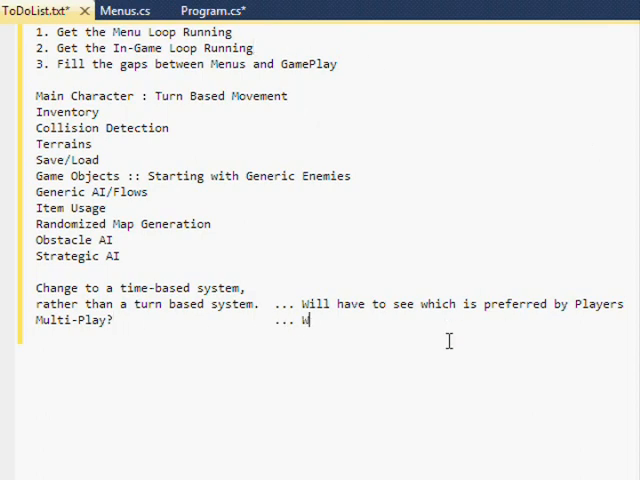
pyautogui.write('ill have to learn some Networking Cod')
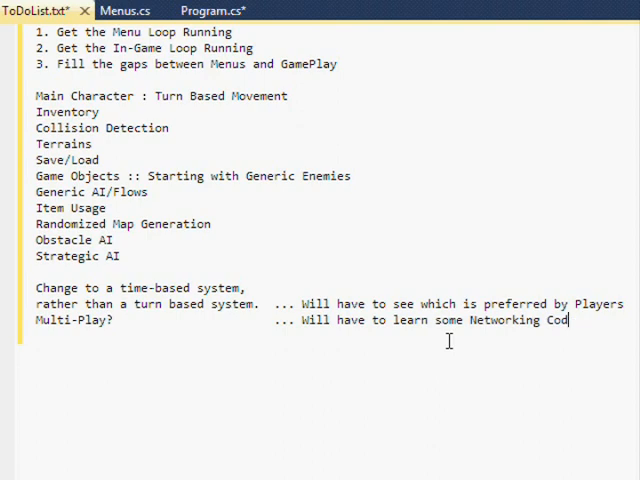
pyautogui.click(210, 10)
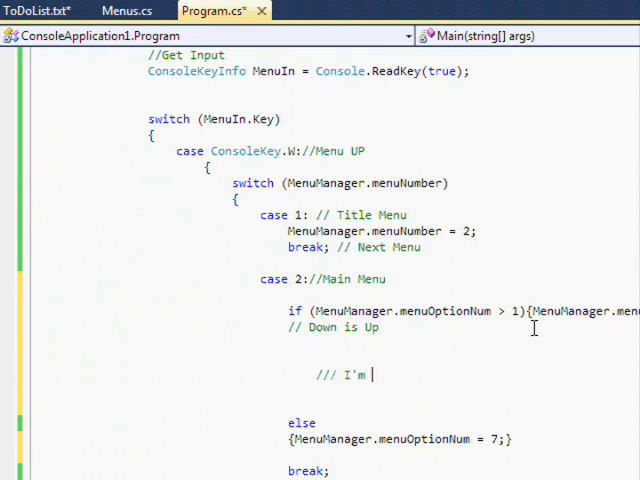
# Step: Clean up the brace layout of the ConsoleKey.W switch cases in Program.Main
pyautogui.write('Cleaning')
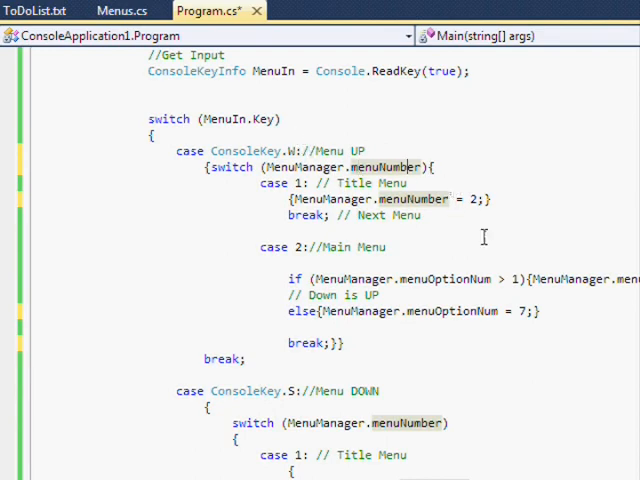
pyautogui.scroll(-3)
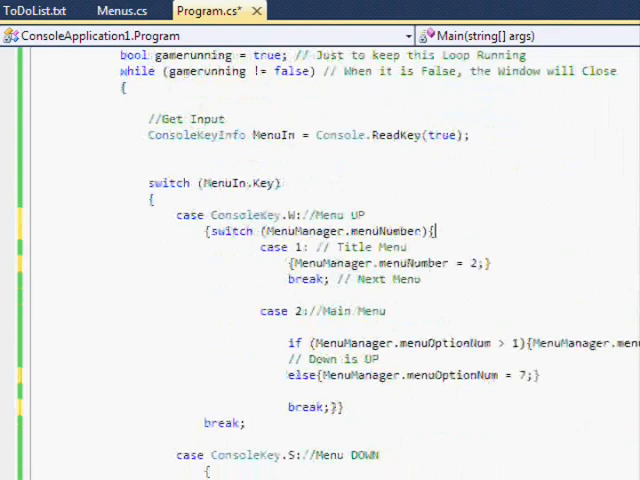
pyautogui.click(124, 12)
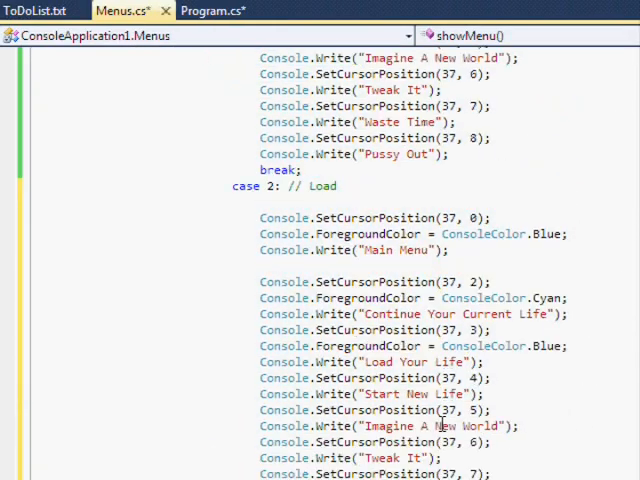
# Step: Scroll through the coloured menu cases in Menus.cs to review them with zero errors listed
pyautogui.scroll(-3)
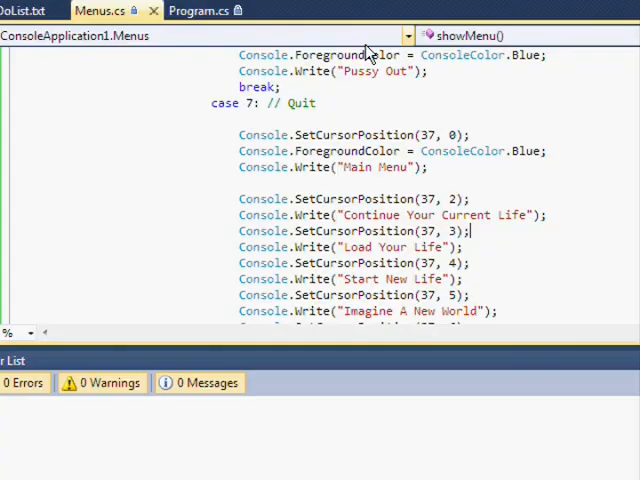
pyautogui.scroll(-3)
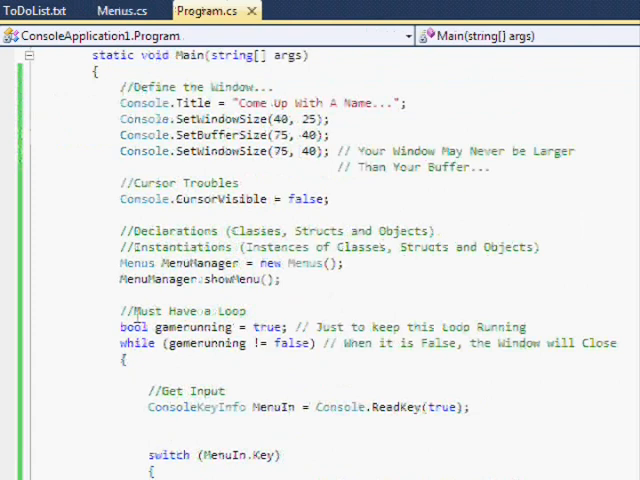
# Step: Relocate MenuManager.showMenu(); into the while loop in Main and add a comment line
pyautogui.scroll(-3)
pyautogui.write('//Derp. I need')
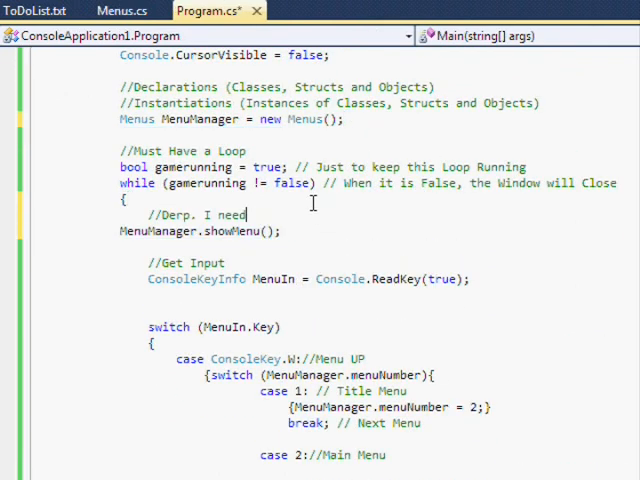
pyautogui.write('the show Menu Function in the Loop...')
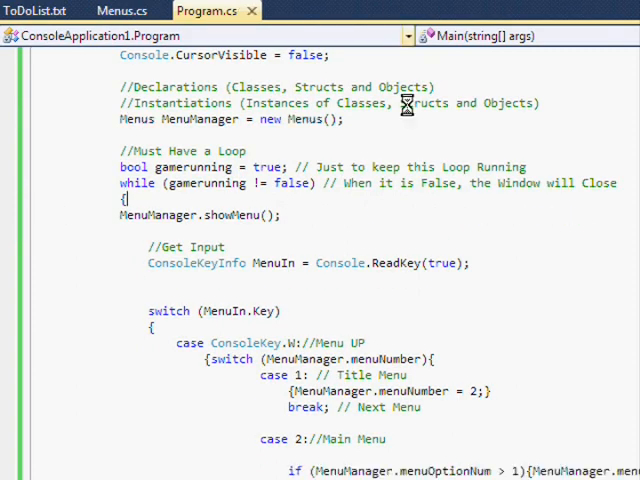
pyautogui.write('//What The Fnck i')
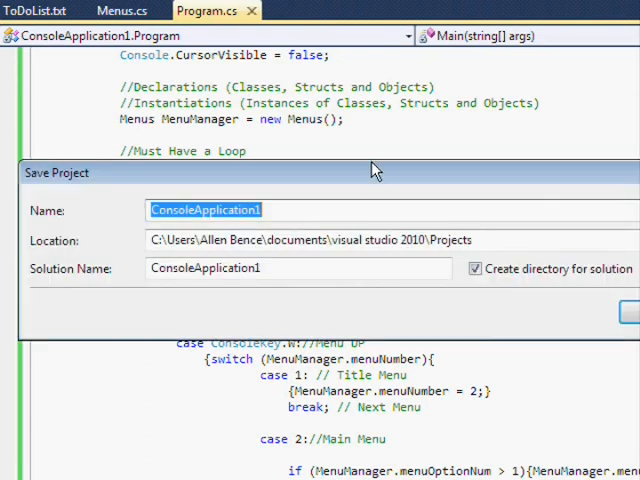
# Step: Save the project and solution under the name Project Asul instead of ConsoleApplication1
pyautogui.write('Project Asul')
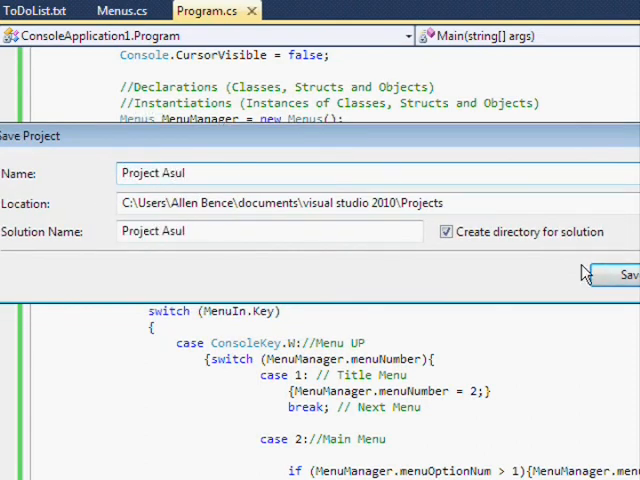